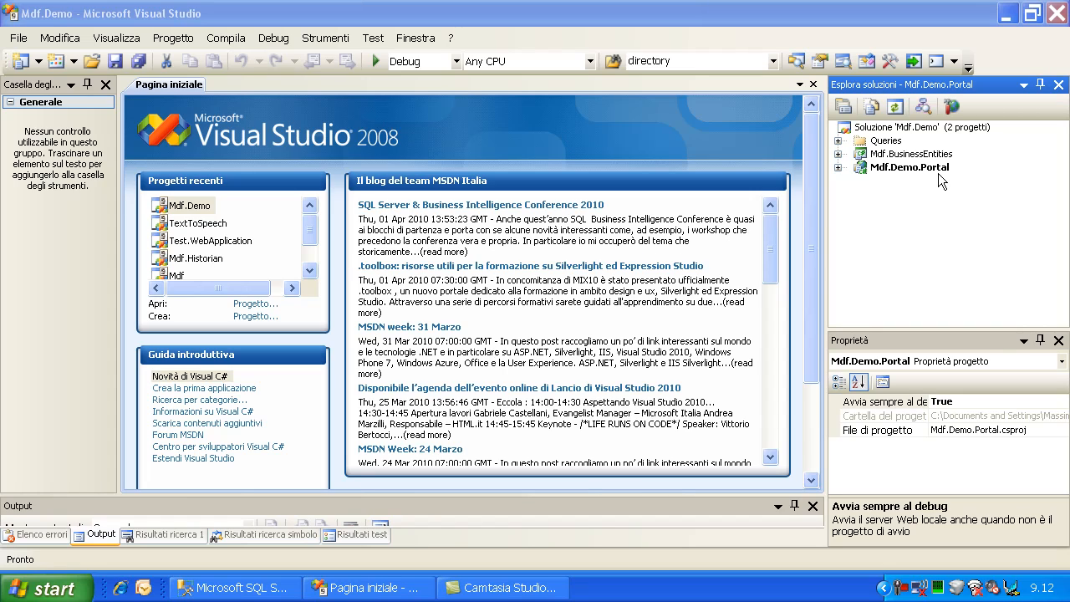
{"action": "mouse_move", "coordinate": [925, 214]}
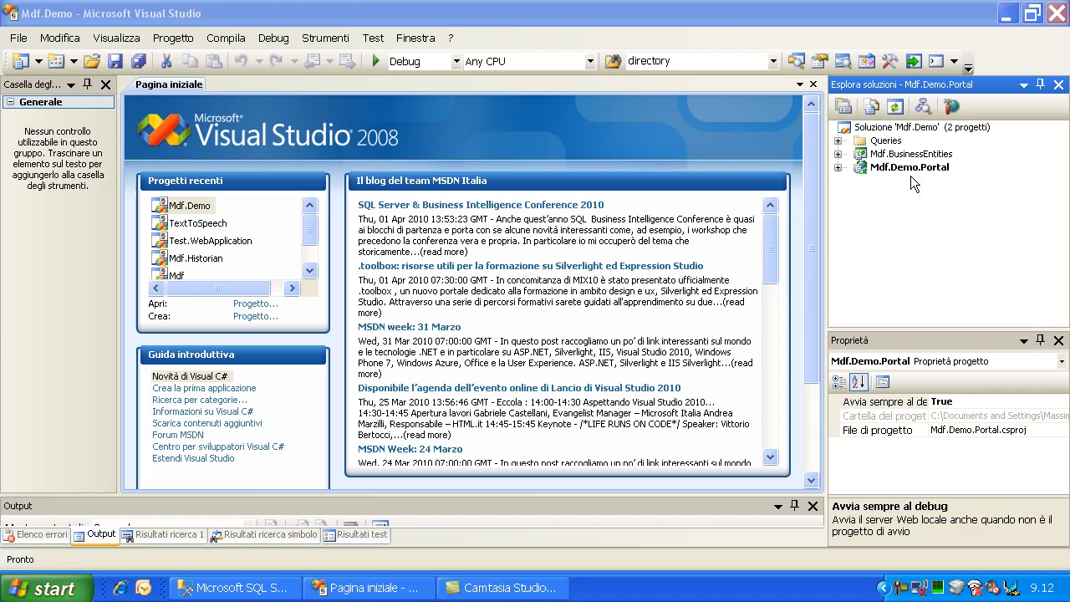
Expand Mdf.BusinessEntities and its Setup folder, select DemoHelper.cs, then expand Mdf.Demo.Portal.
{"action": "left_click", "coordinate": [909, 167]}
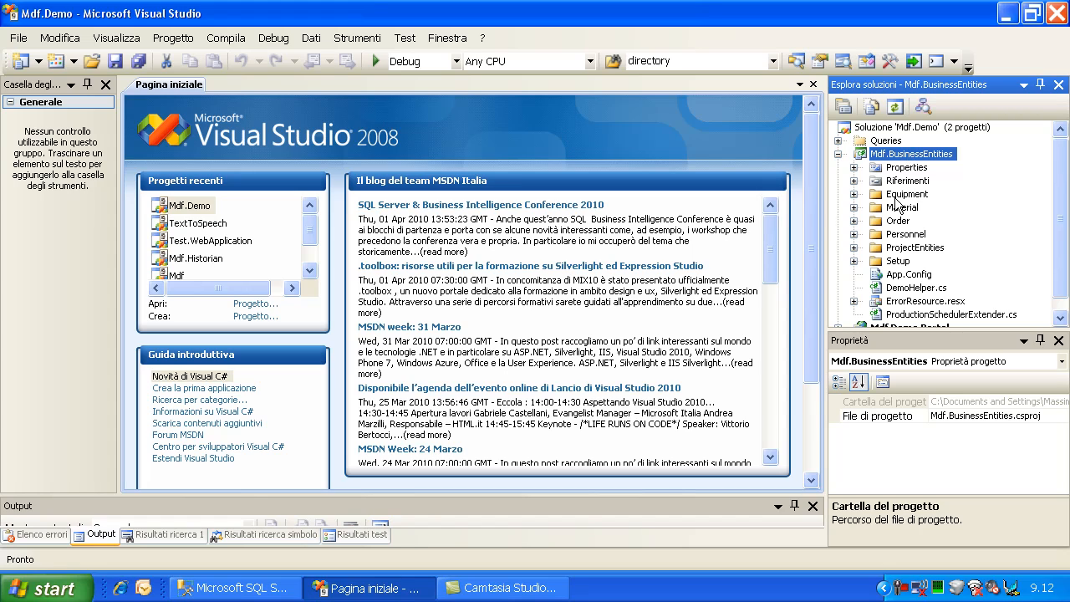
{"action": "left_click", "coordinate": [907, 194]}
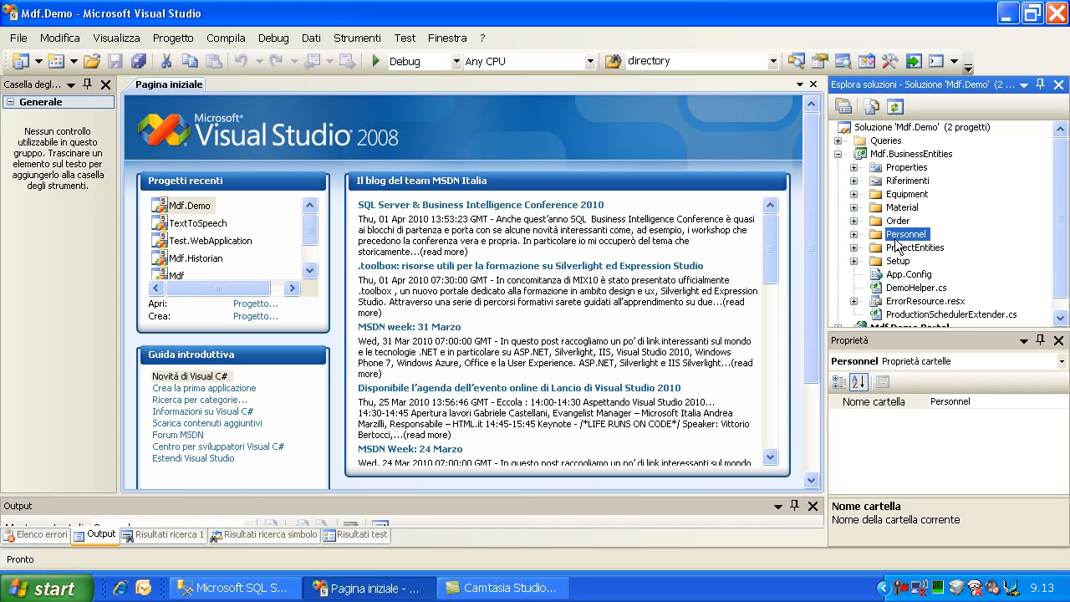
{"action": "left_click", "coordinate": [915, 247]}
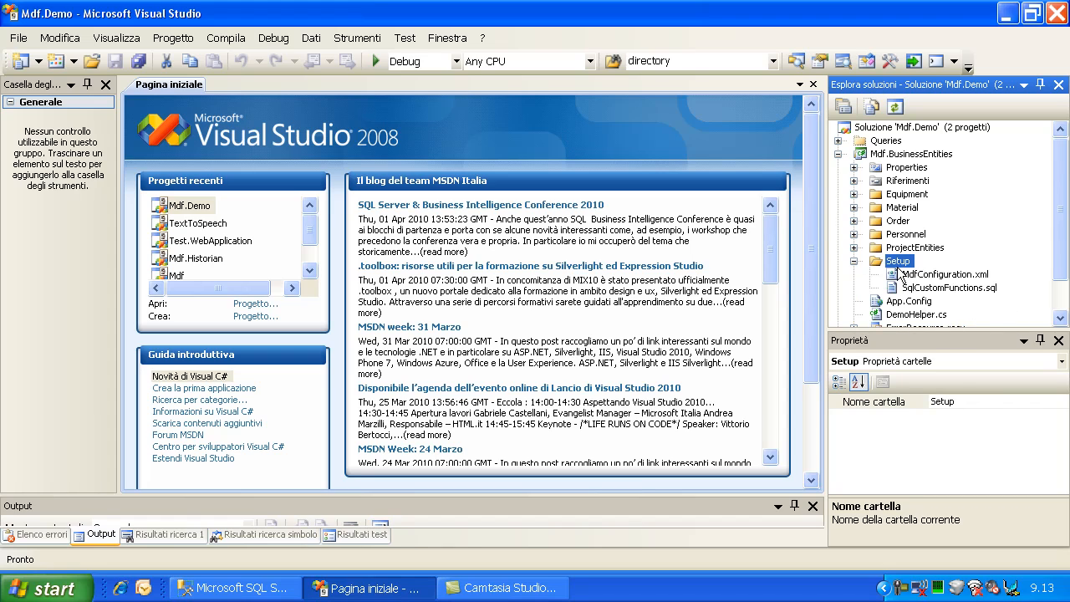
{"action": "left_click", "coordinate": [917, 314]}
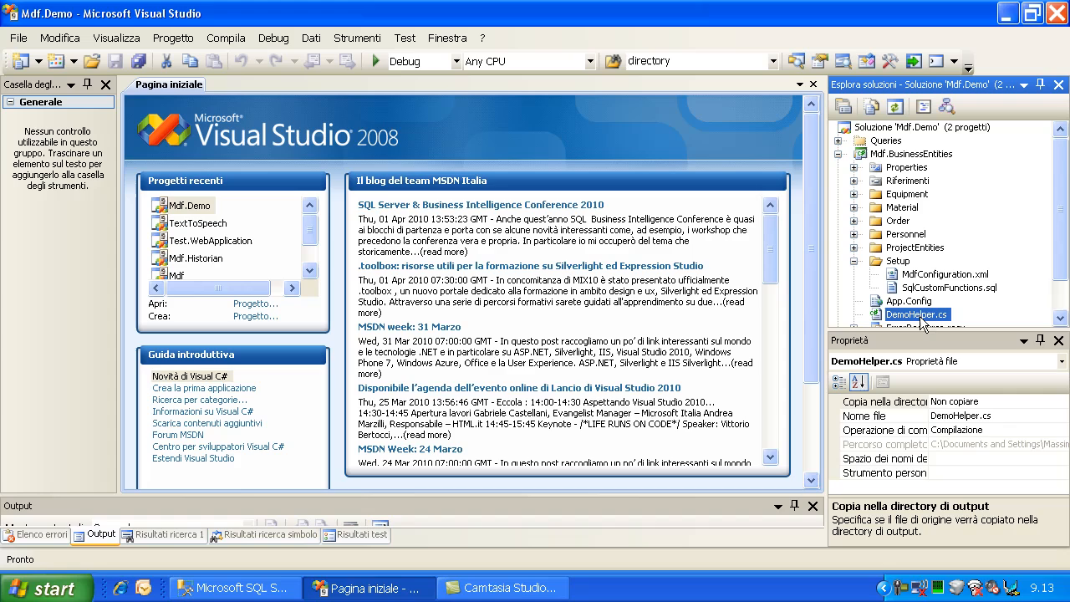
{"action": "left_click", "coordinate": [897, 260]}
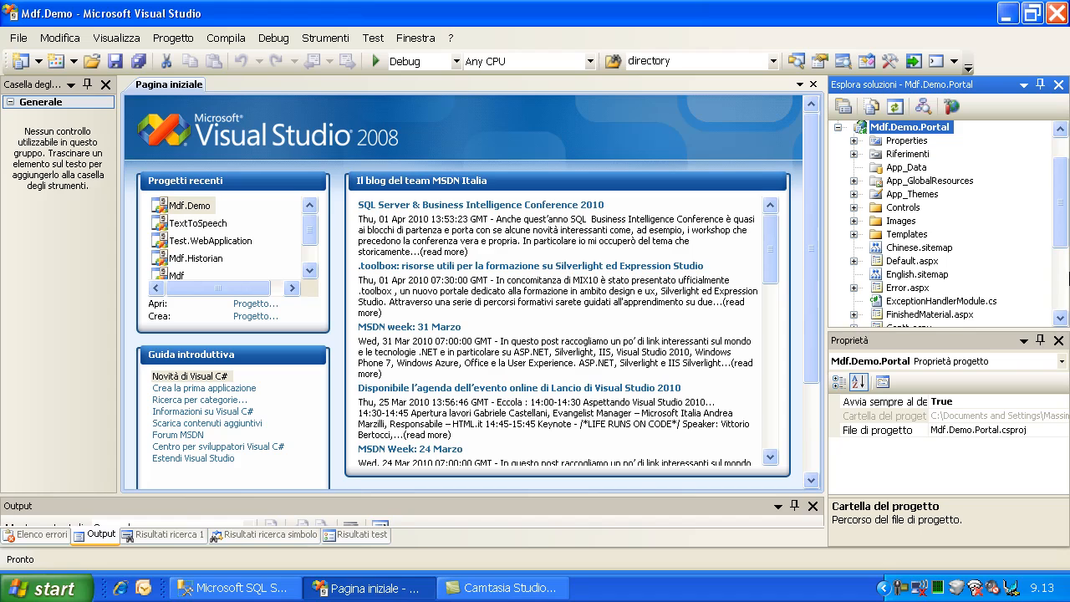
Set DemoInitialized to False in Web.config and launch the portal with debugging.
{"action": "left_click", "coordinate": [910, 313]}
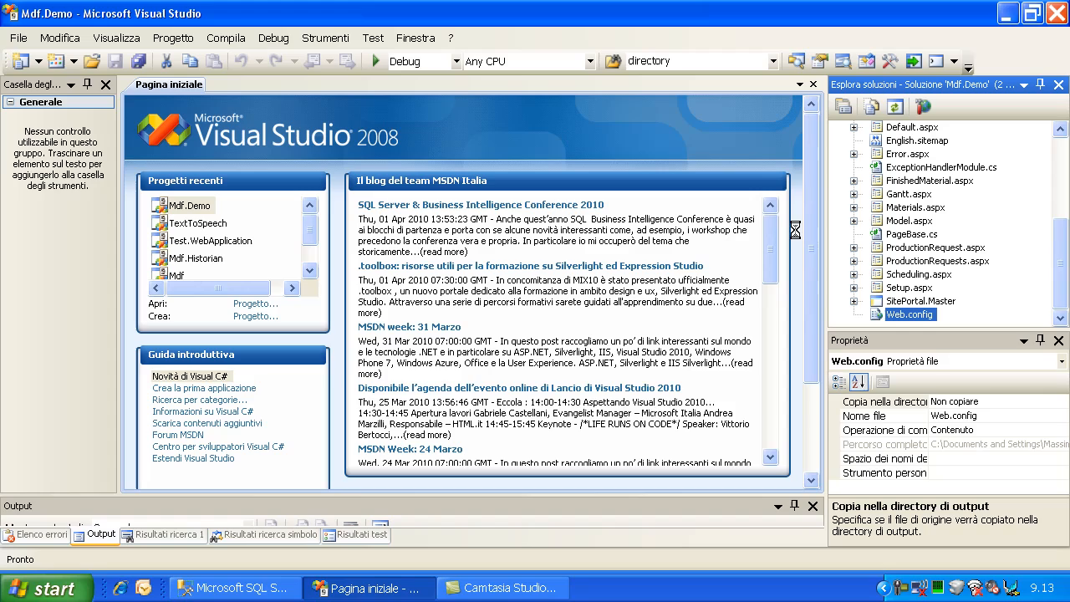
{"action": "double_click", "coordinate": [911, 314]}
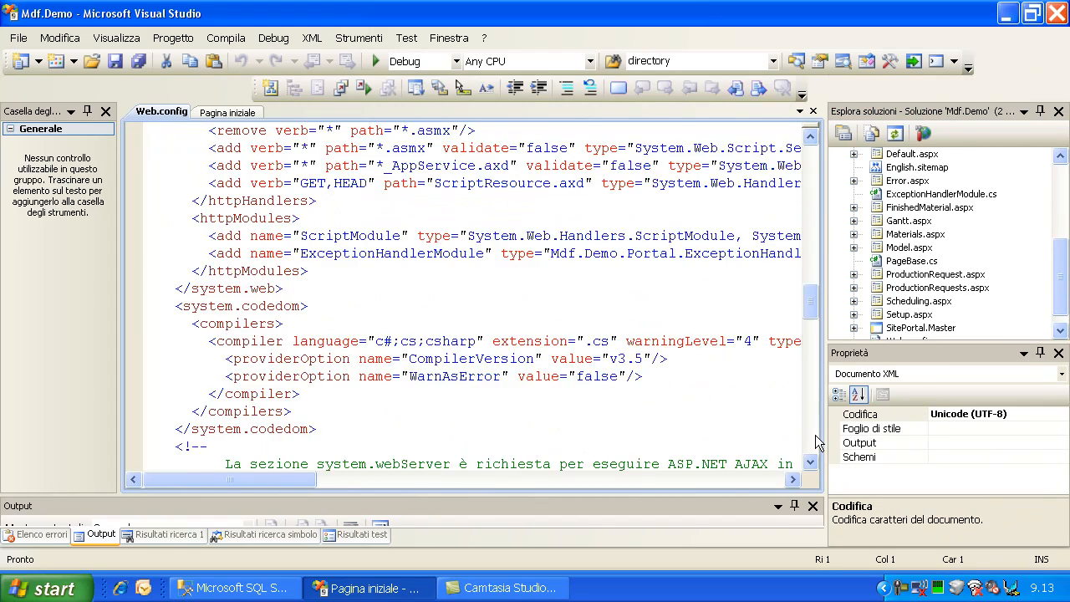
{"action": "scroll", "scroll_direction": "down", "scroll_amount": 3}
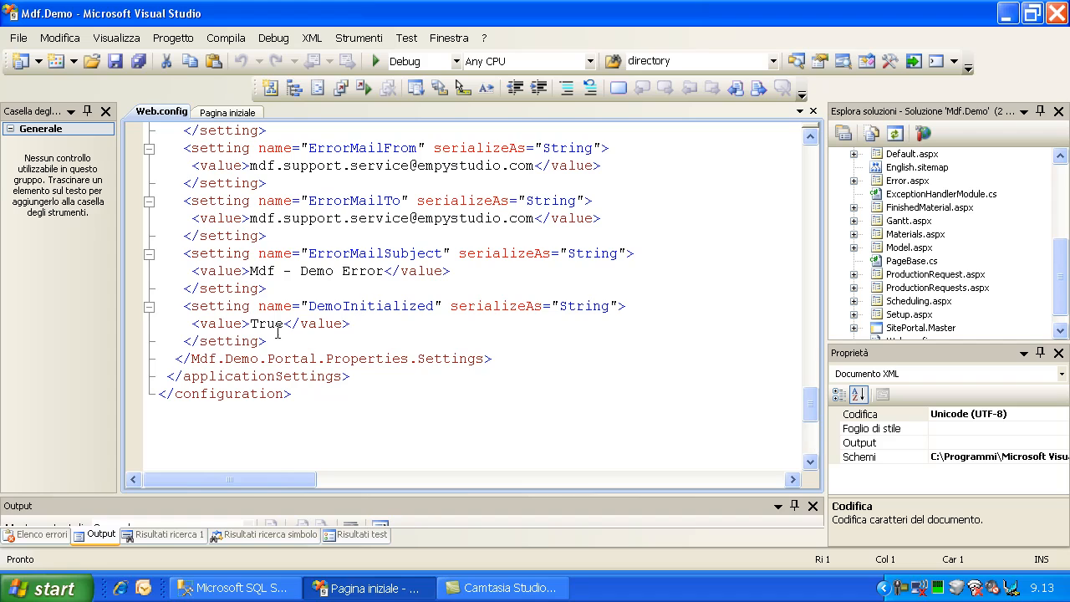
{"action": "double_click", "coordinate": [369, 305]}
{"action": "type", "text": "F"}
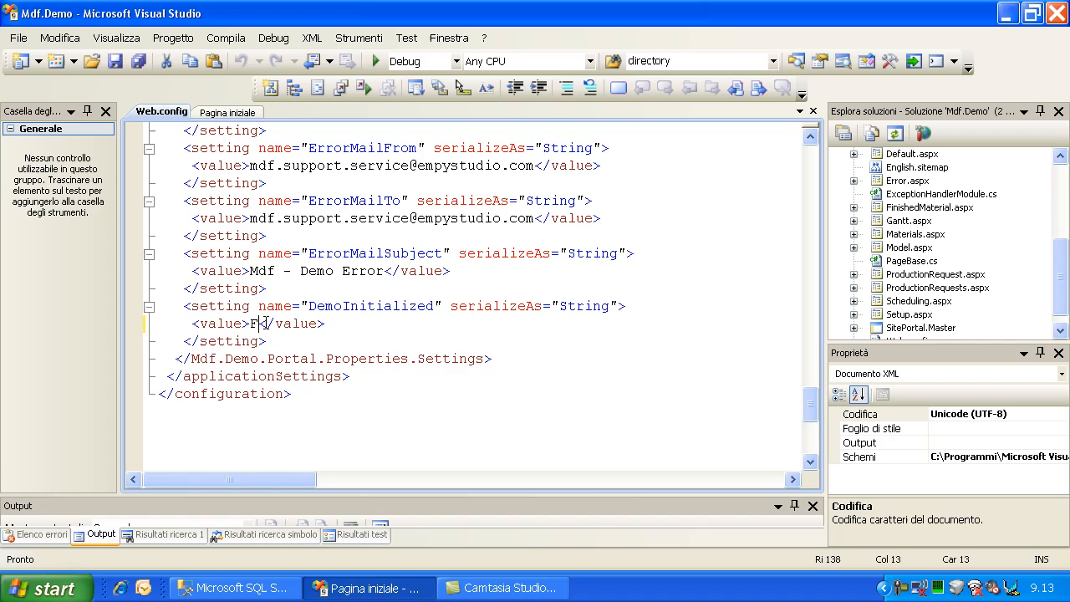
{"action": "type", "text": "alse"}
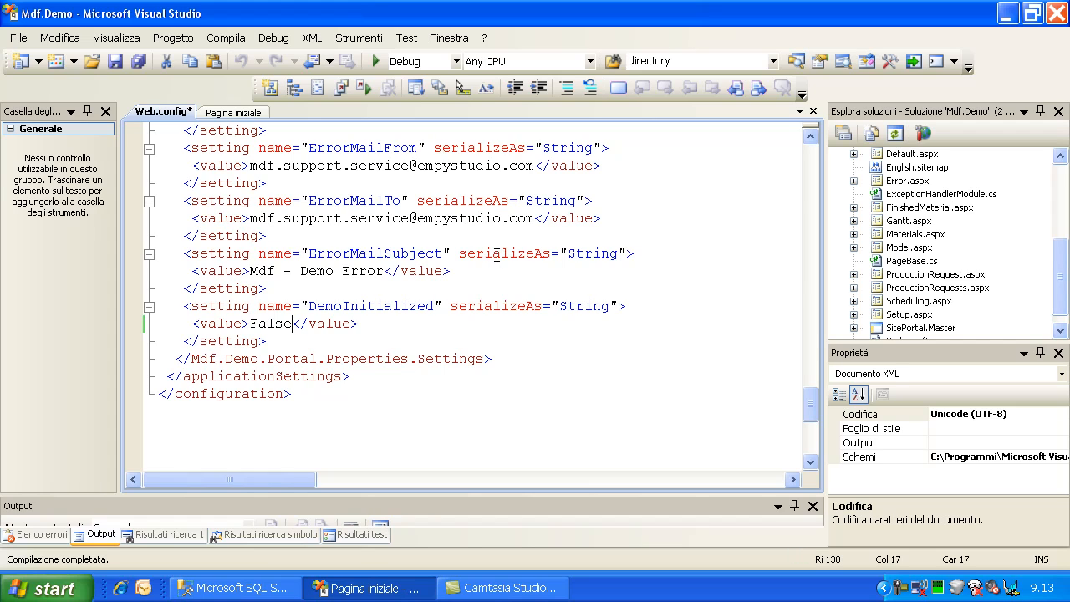
{"action": "left_click", "coordinate": [375, 61]}
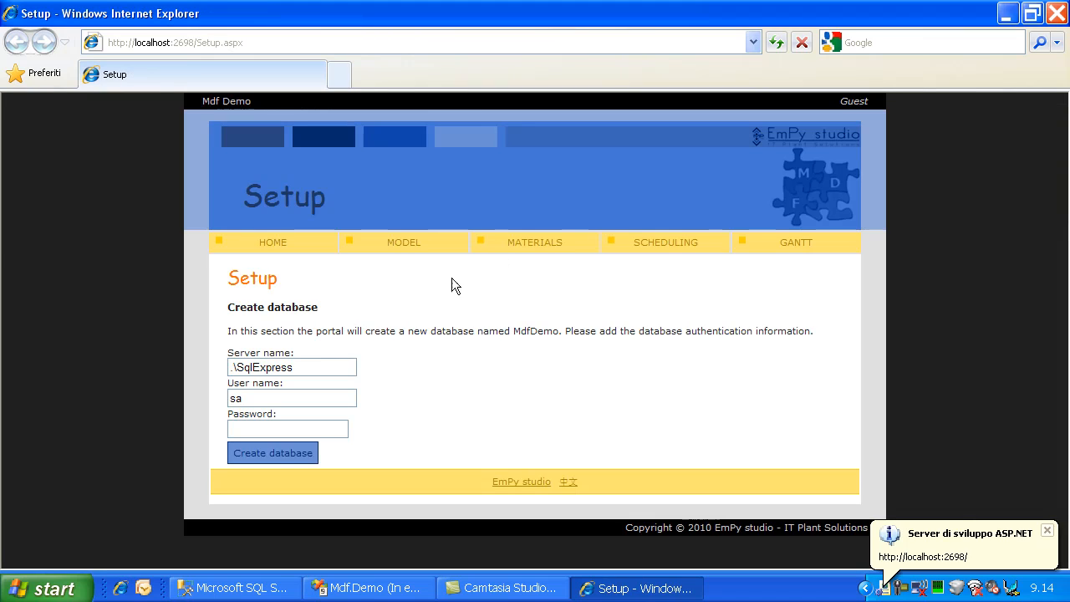
Enter the sa password and create the MdfDemo database on SqlExpress.
{"action": "type", "text": "••"}
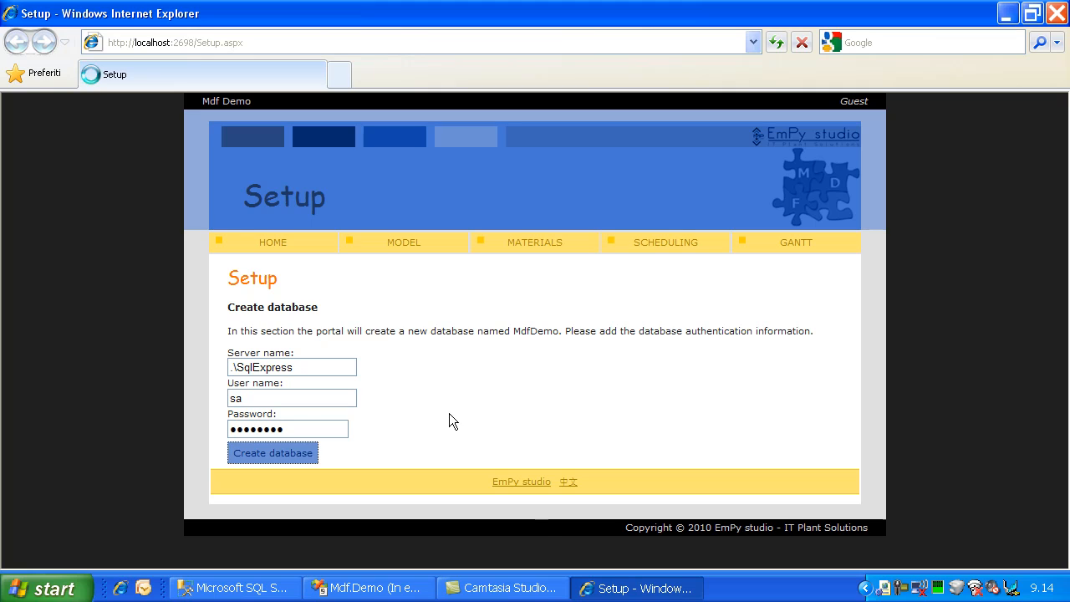
{"action": "left_click", "coordinate": [271, 452]}
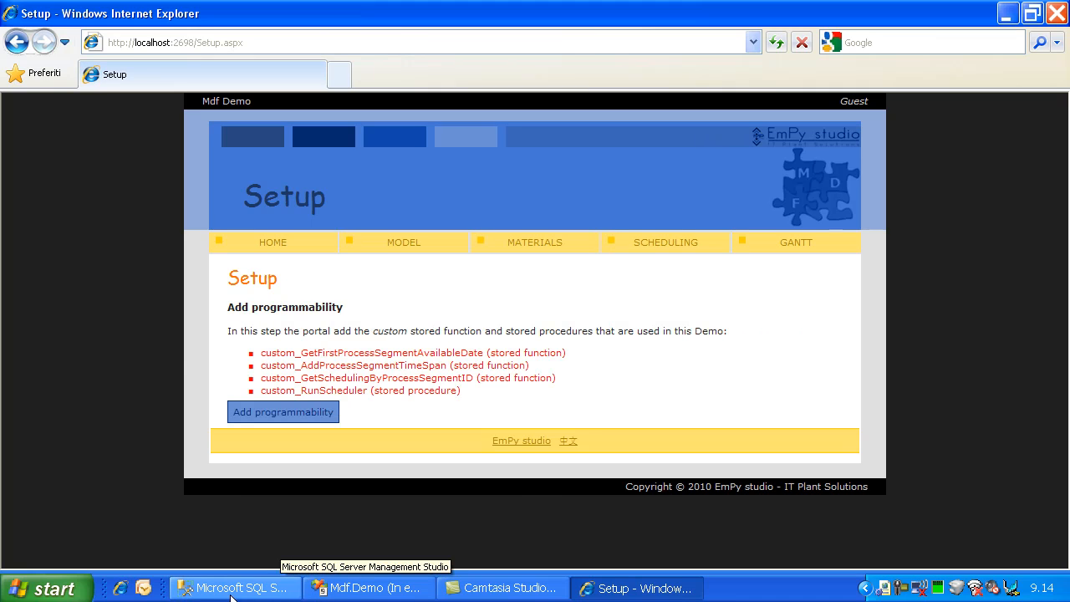
Refresh Object Explorer and browse the MdfDemo database's Tabelle folder.
{"action": "left_click", "coordinate": [234, 587]}
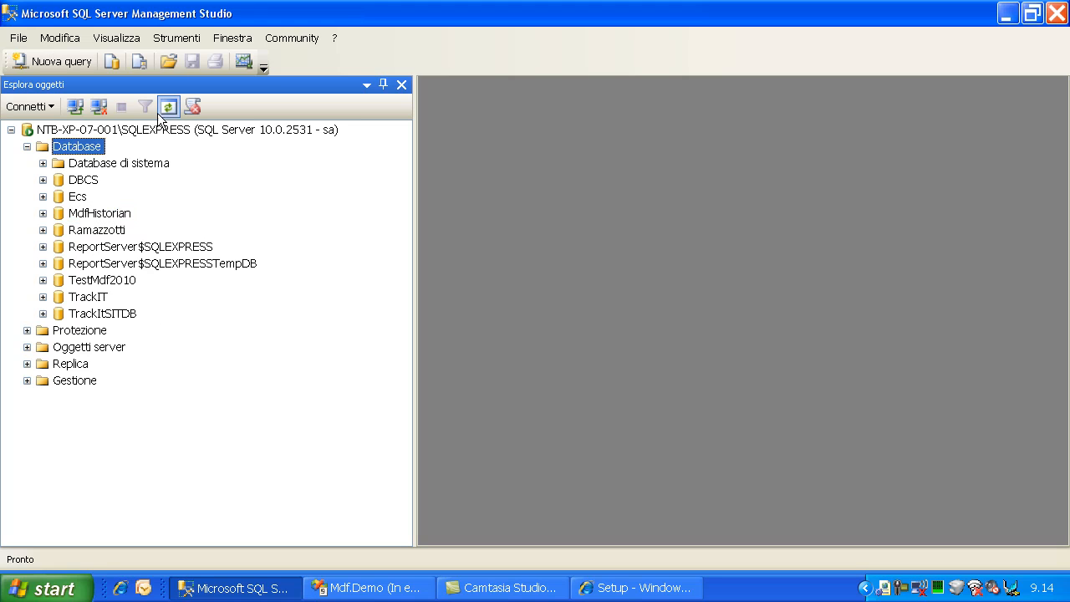
{"action": "left_click", "coordinate": [168, 107]}
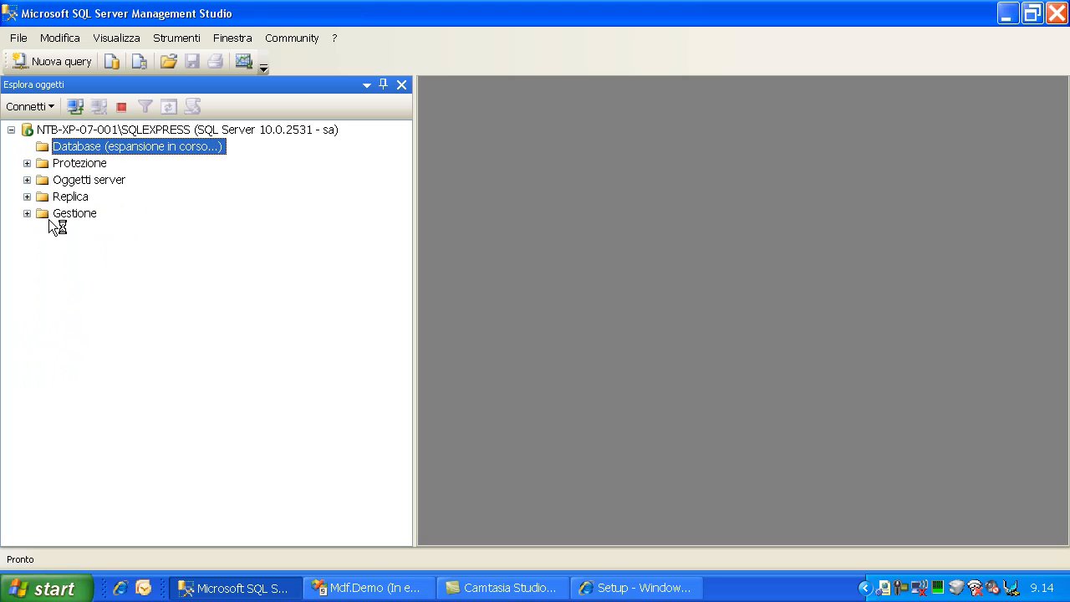
{"action": "left_click", "coordinate": [27, 145]}
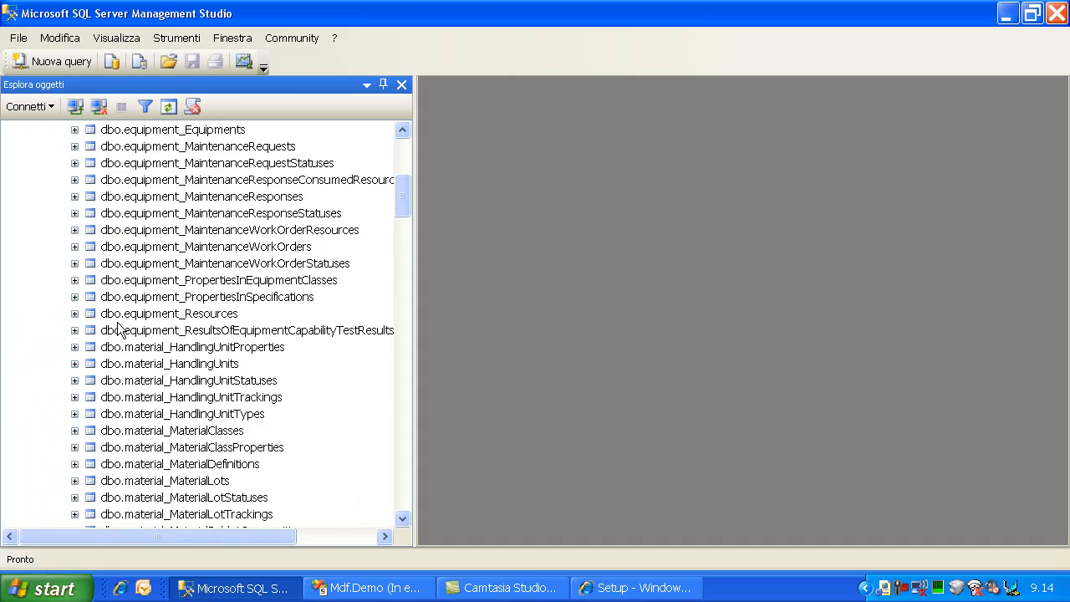
{"action": "scroll", "scroll_direction": "down", "scroll_amount": 3}
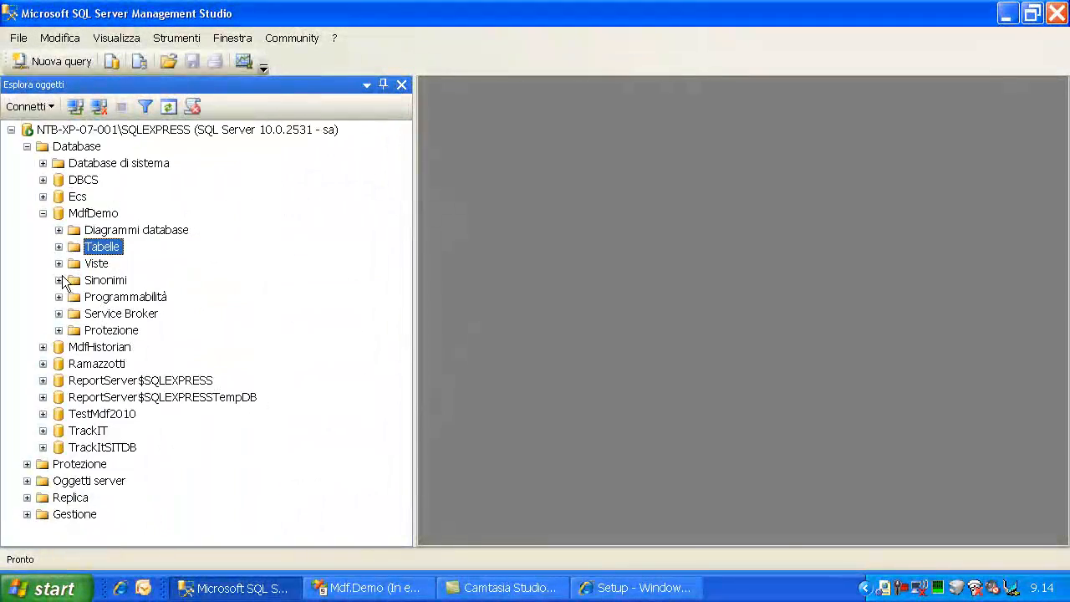
{"action": "left_click", "coordinate": [59, 297]}
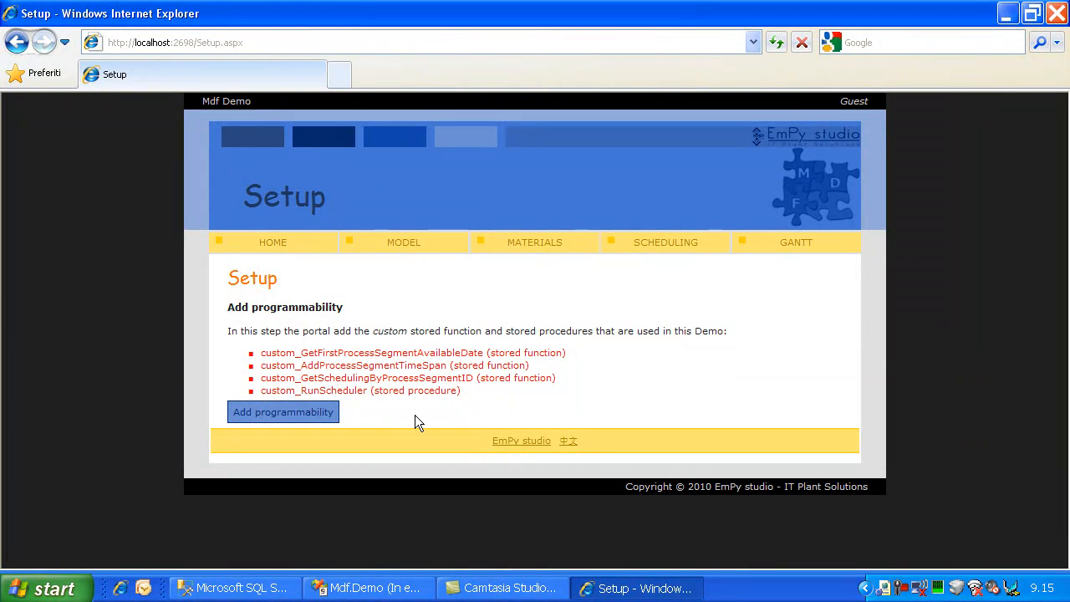
Run Add programmability, review the Material classes, then run Import configuration.
{"action": "left_click", "coordinate": [282, 411]}
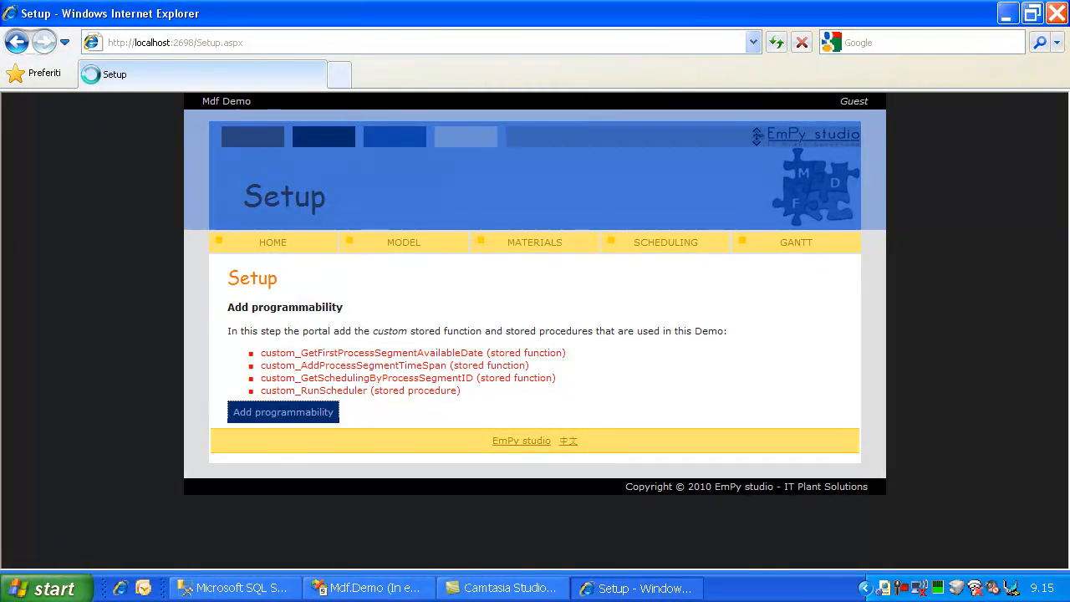
{"action": "left_click", "coordinate": [283, 411]}
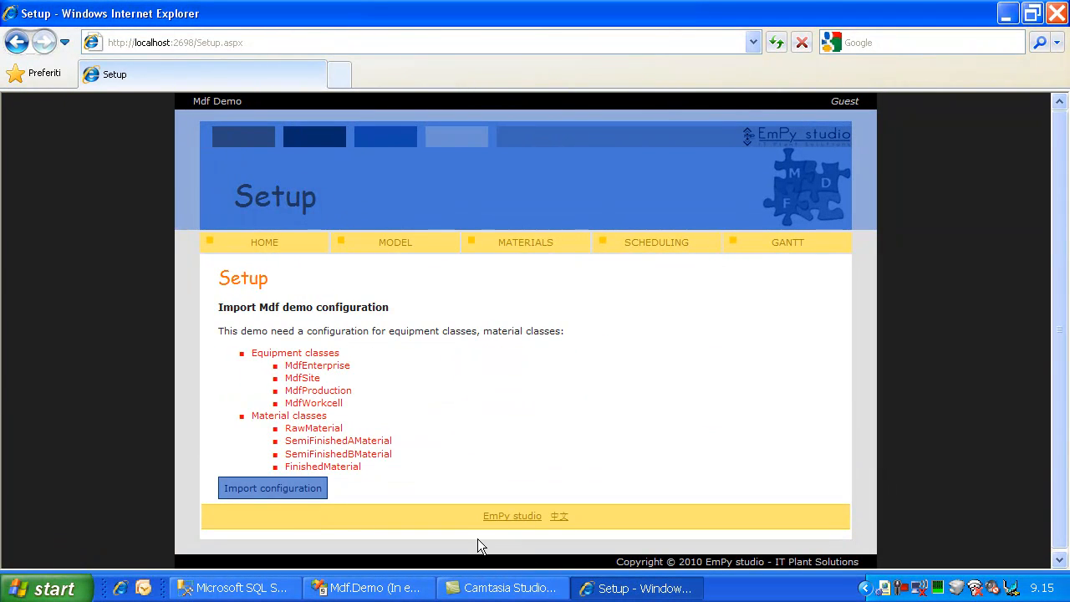
{"action": "mouse_move", "coordinate": [259, 331]}
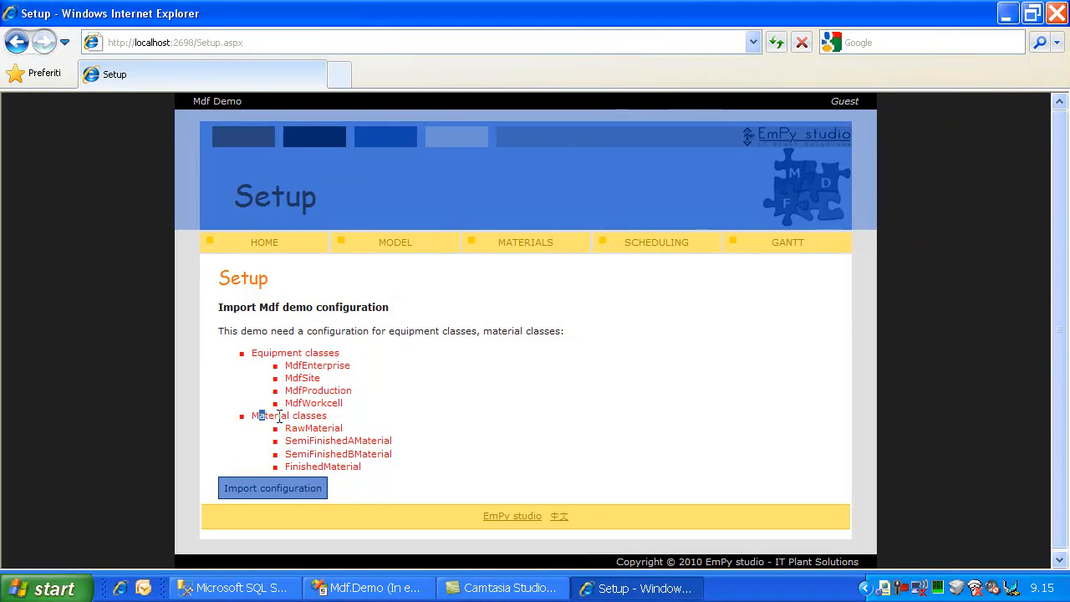
{"action": "double_click", "coordinate": [288, 416]}
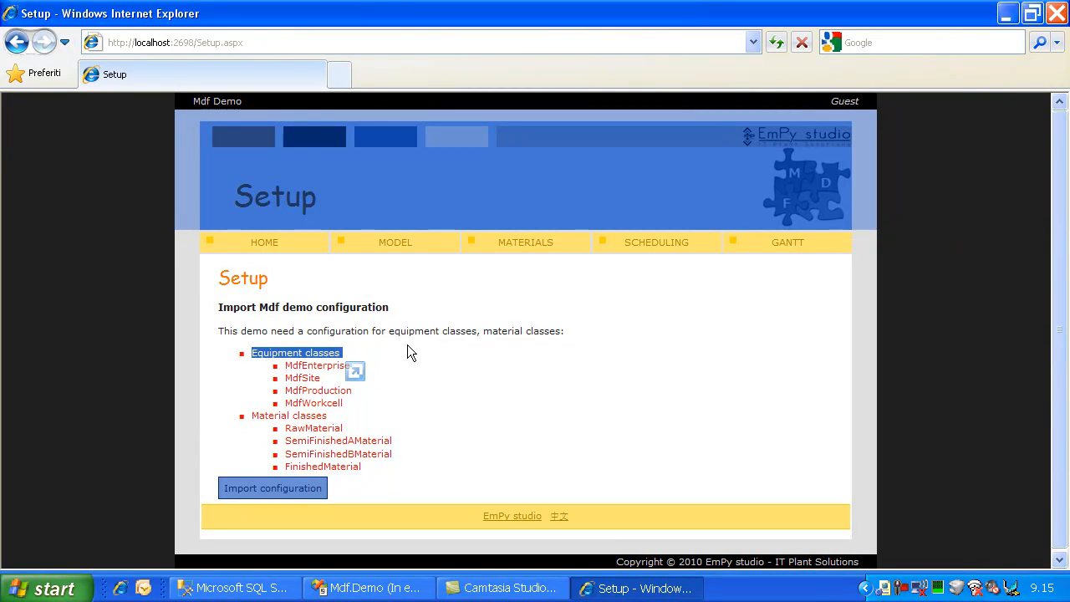
{"action": "mouse_move", "coordinate": [213, 368]}
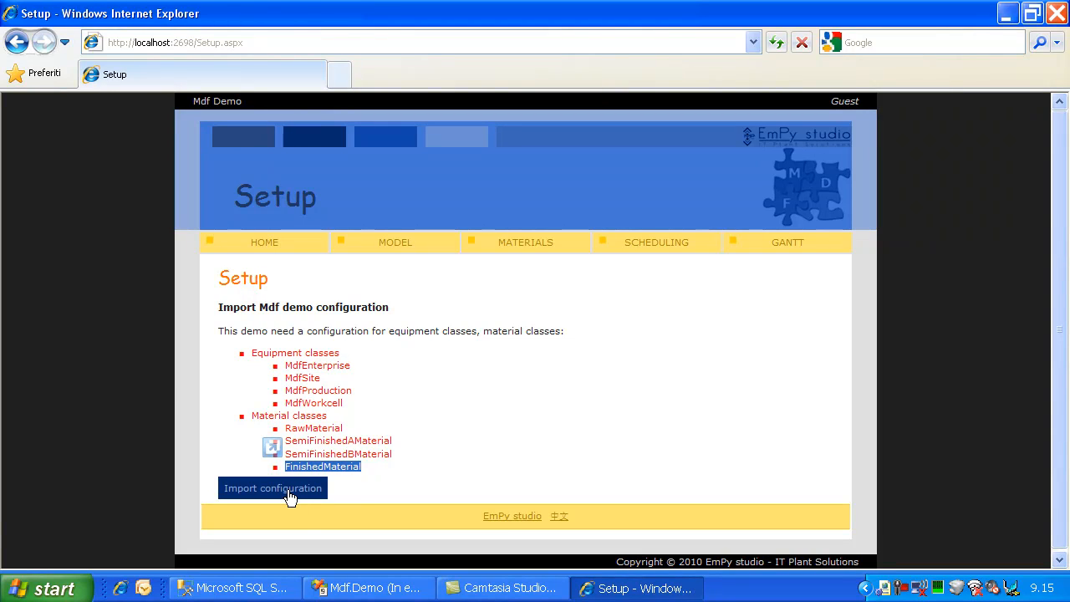
{"action": "left_click", "coordinate": [273, 488]}
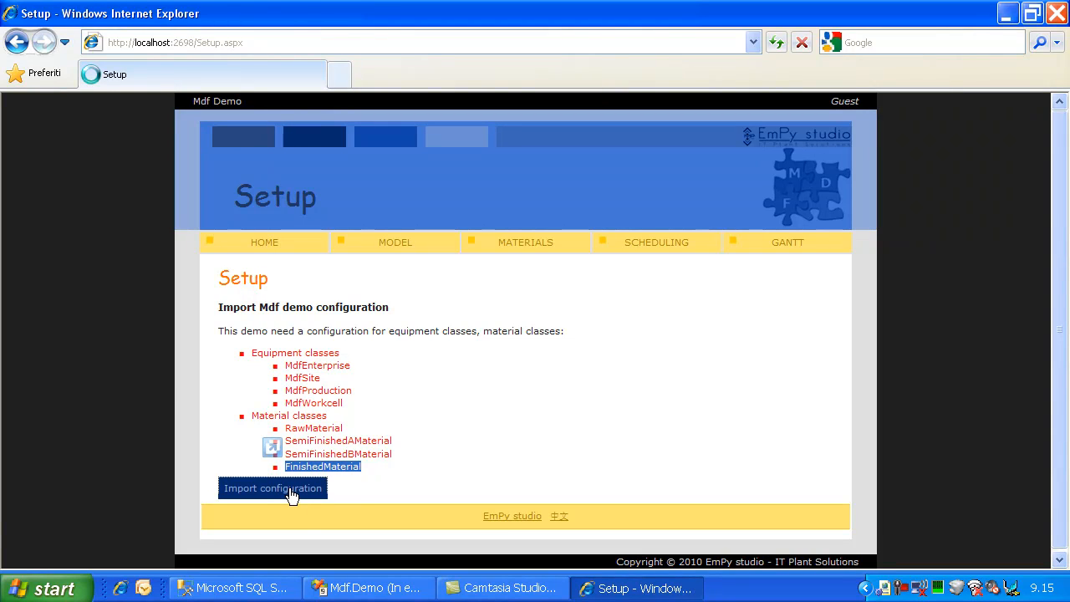
{"action": "left_click", "coordinate": [272, 488]}
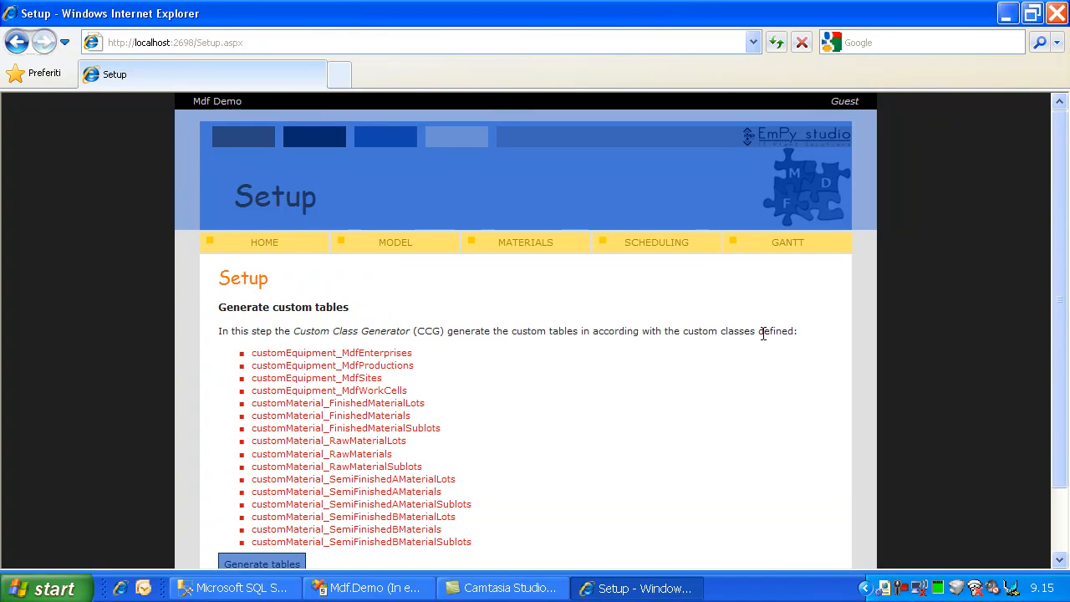
Review customEquipment_MdfProductions and customMaterial_FinishedMaterialLots, then generate the custom tables.
{"action": "scroll", "scroll_direction": "down", "scroll_amount": 3}
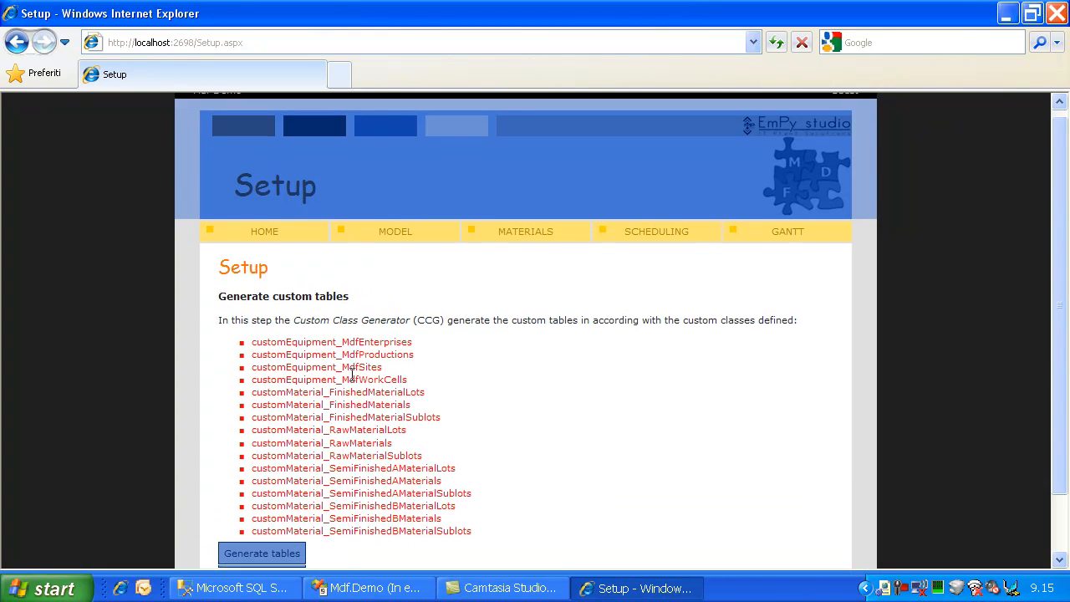
{"action": "scroll", "scroll_direction": "down", "scroll_amount": 3}
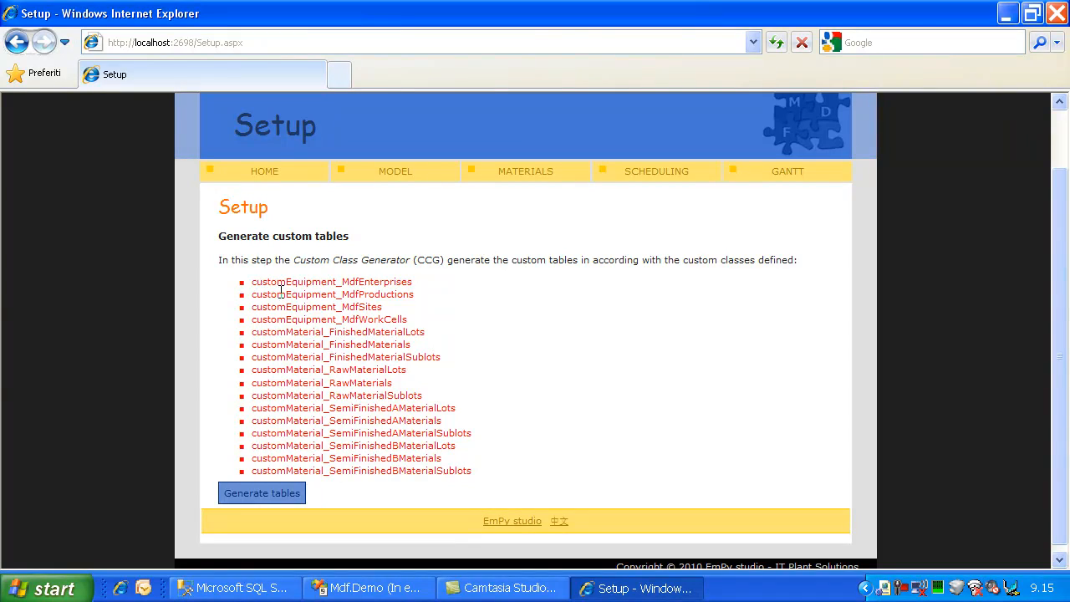
{"action": "mouse_move", "coordinate": [280, 253]}
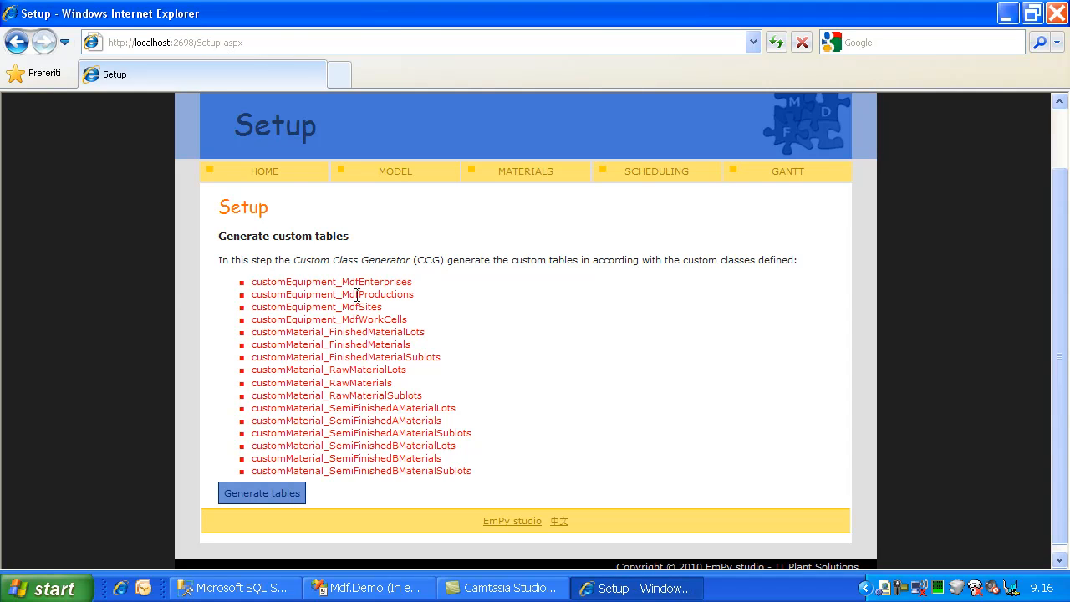
{"action": "double_click", "coordinate": [377, 281]}
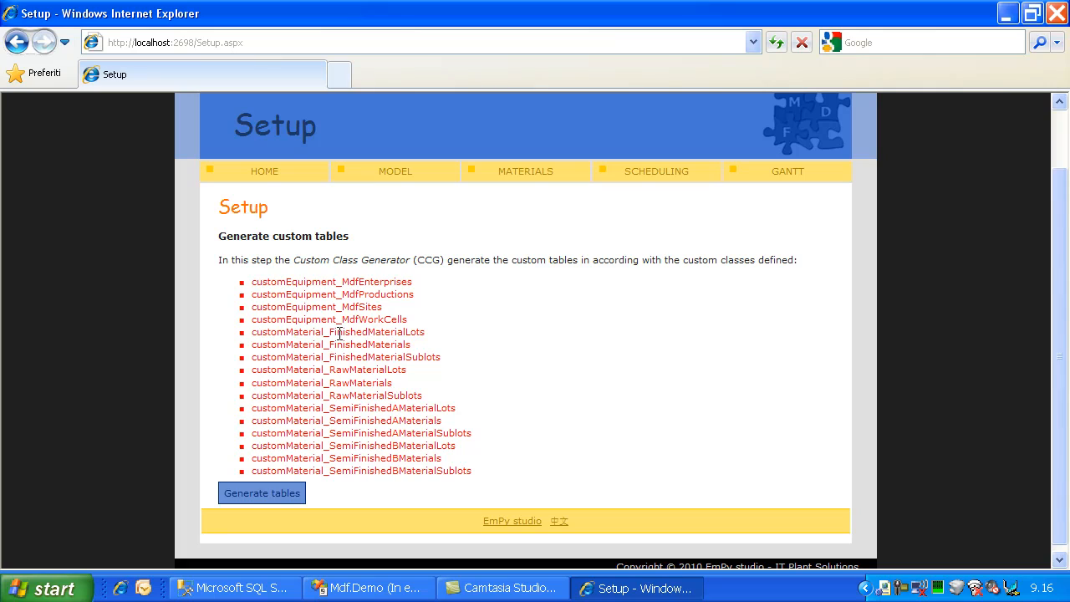
{"action": "double_click", "coordinate": [260, 331]}
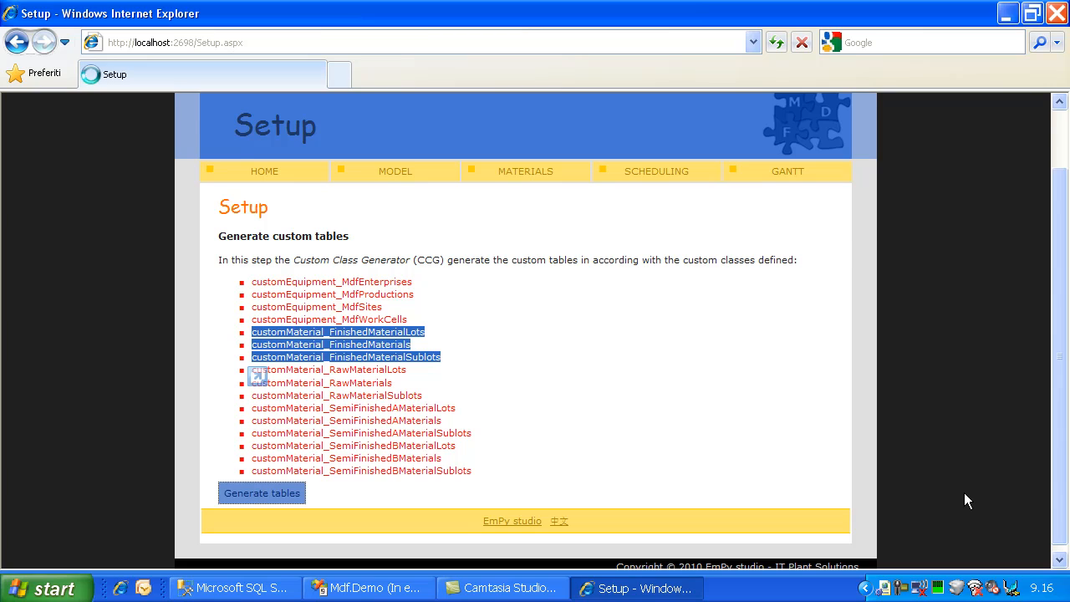
{"action": "left_click", "coordinate": [262, 492]}
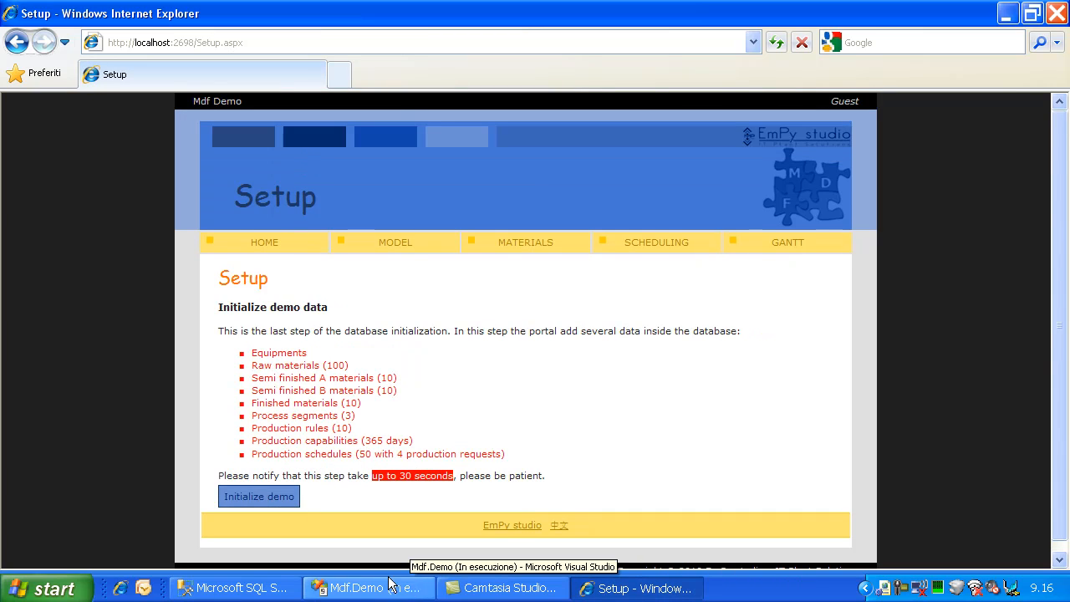
{"action": "left_click", "coordinate": [234, 588]}
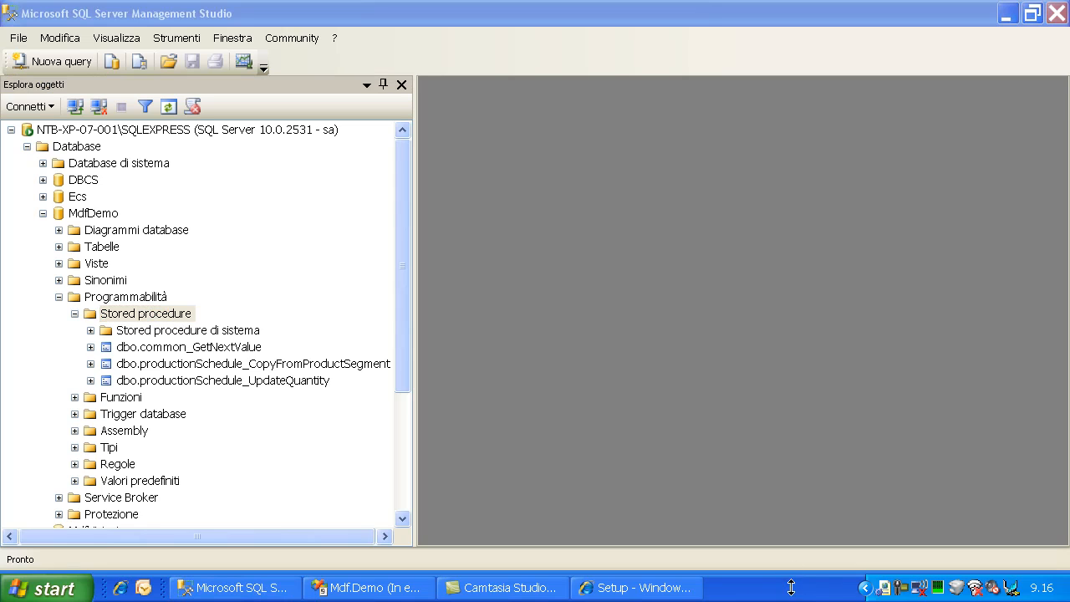
{"action": "mouse_move", "coordinate": [121, 221]}
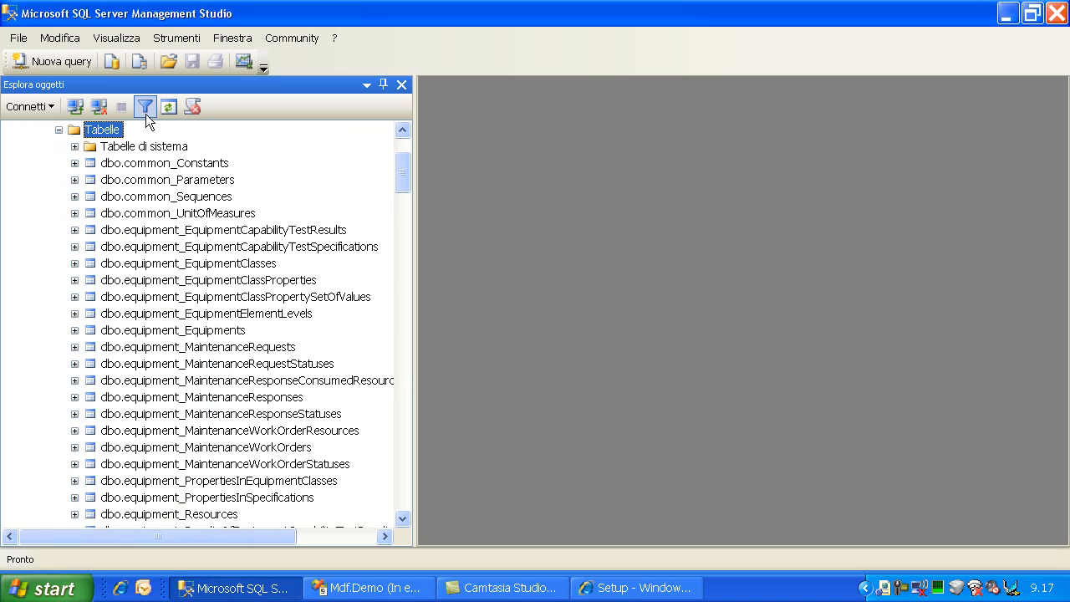
Refresh the MdfDemo table list and select dbo.customEquipment_MdfEnterprises.
{"action": "left_click", "coordinate": [145, 106]}
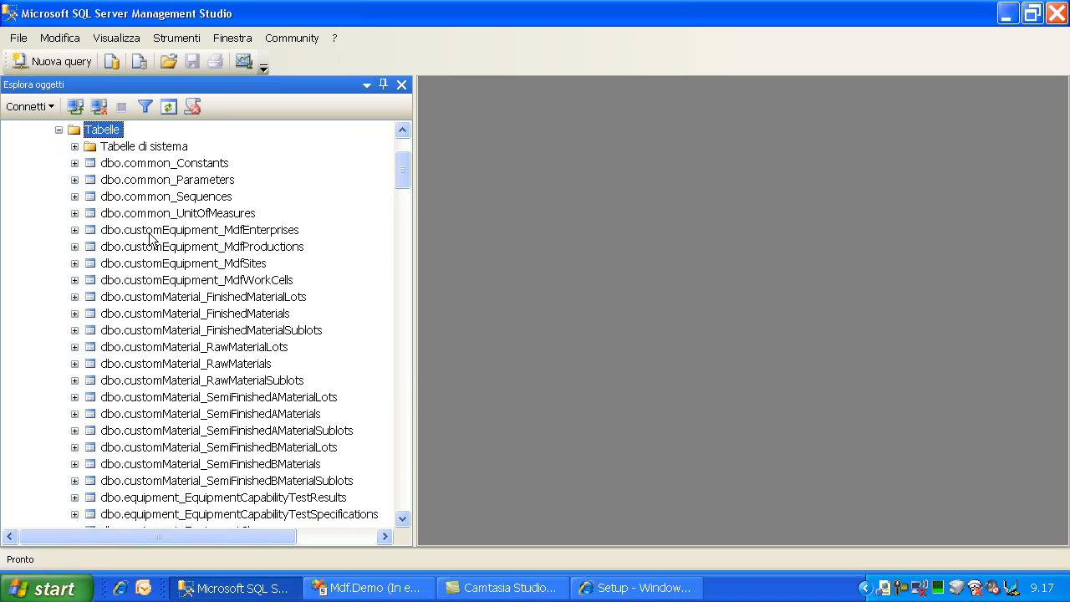
{"action": "left_click", "coordinate": [226, 480]}
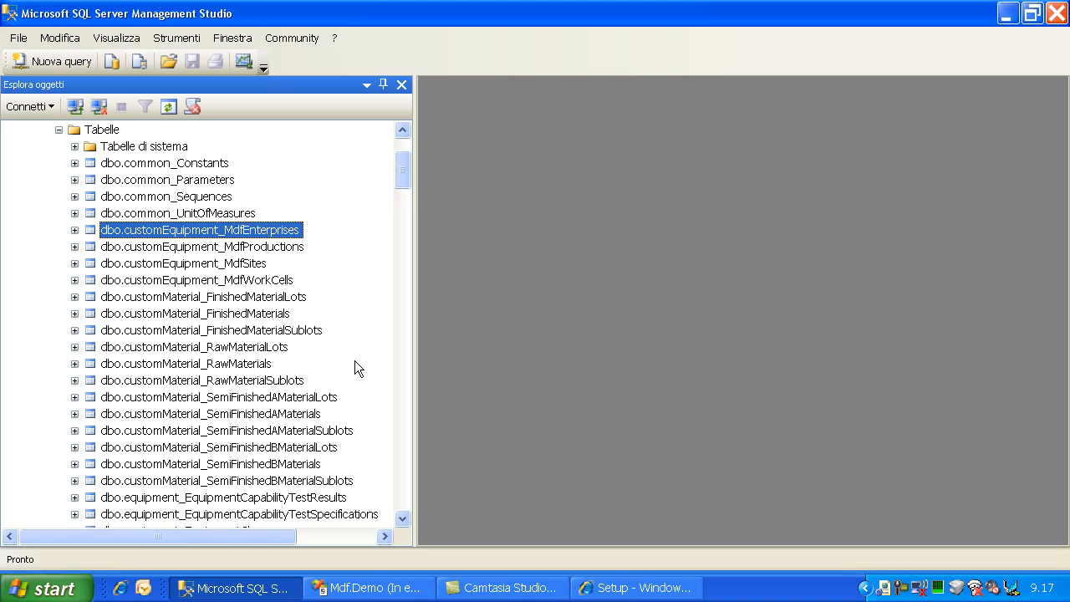
{"action": "left_click", "coordinate": [635, 587]}
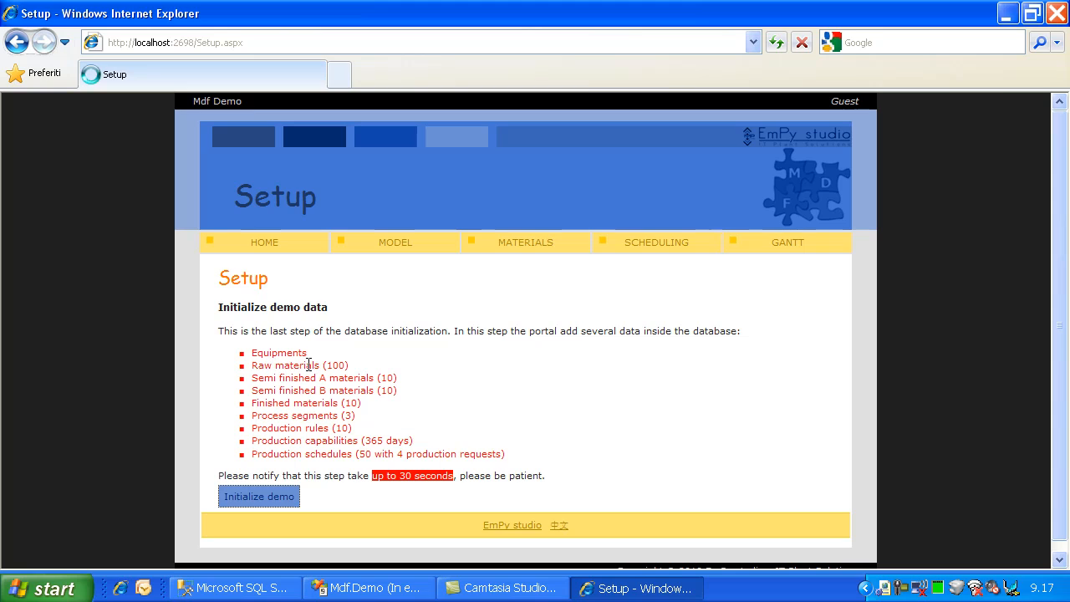
{"action": "mouse_move", "coordinate": [268, 397]}
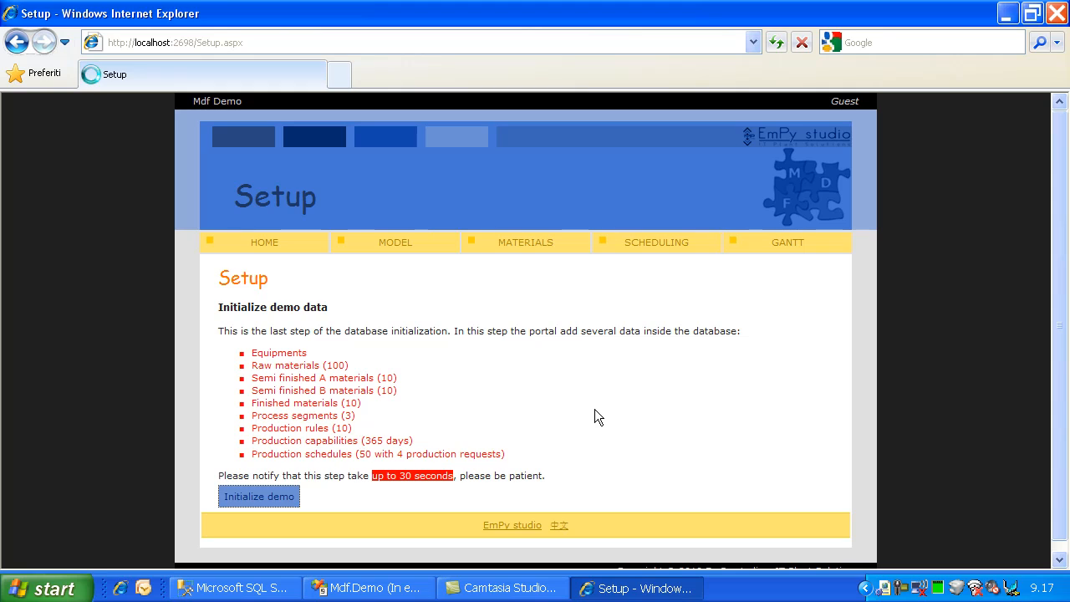
{"action": "mouse_move", "coordinate": [577, 439]}
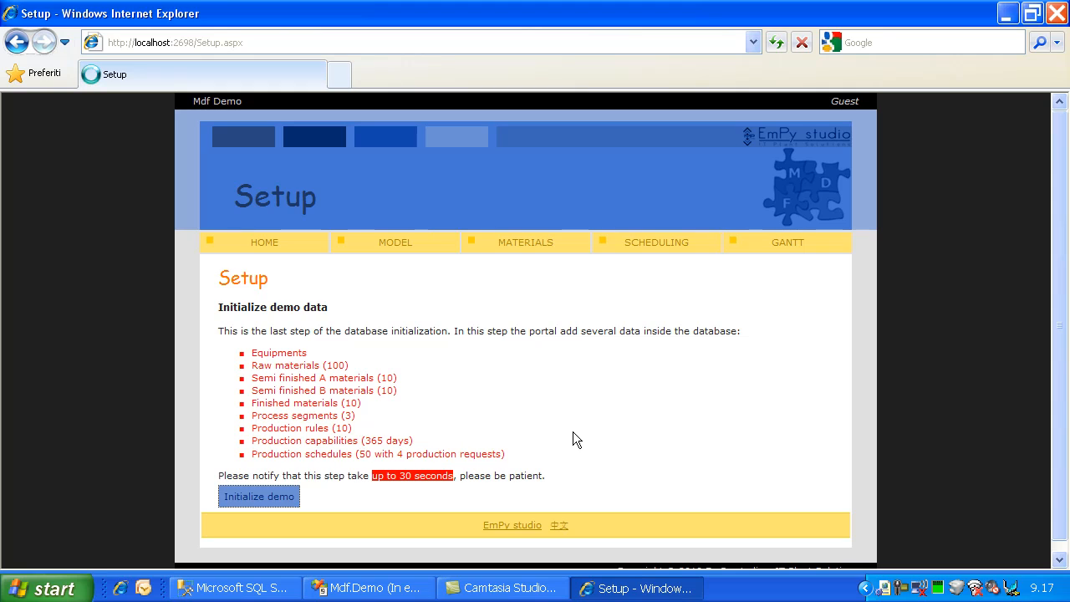
{"action": "mouse_move", "coordinate": [591, 423]}
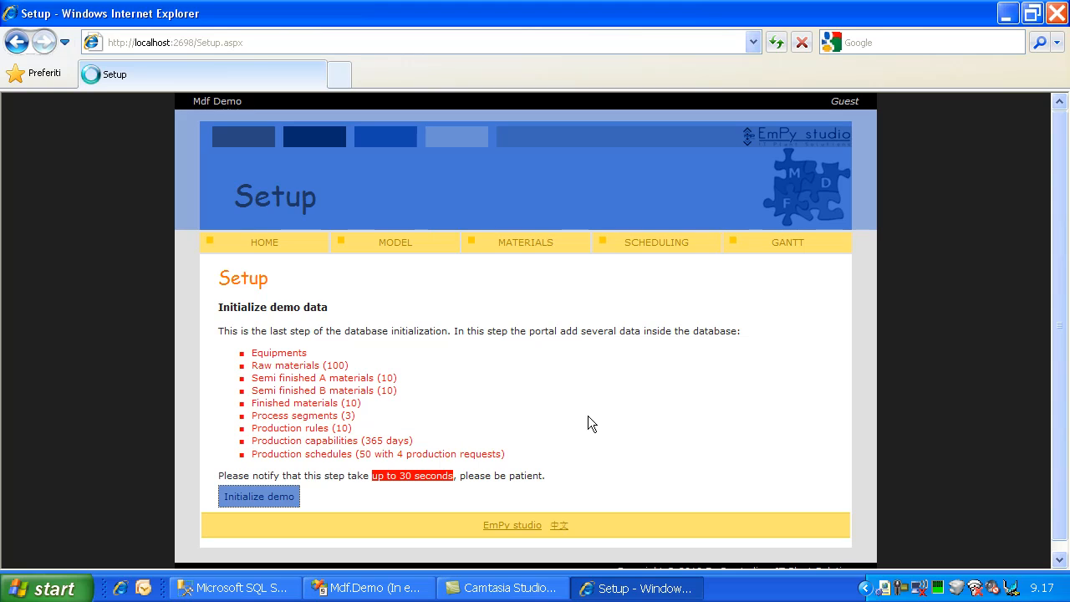
{"action": "mouse_move", "coordinate": [178, 228]}
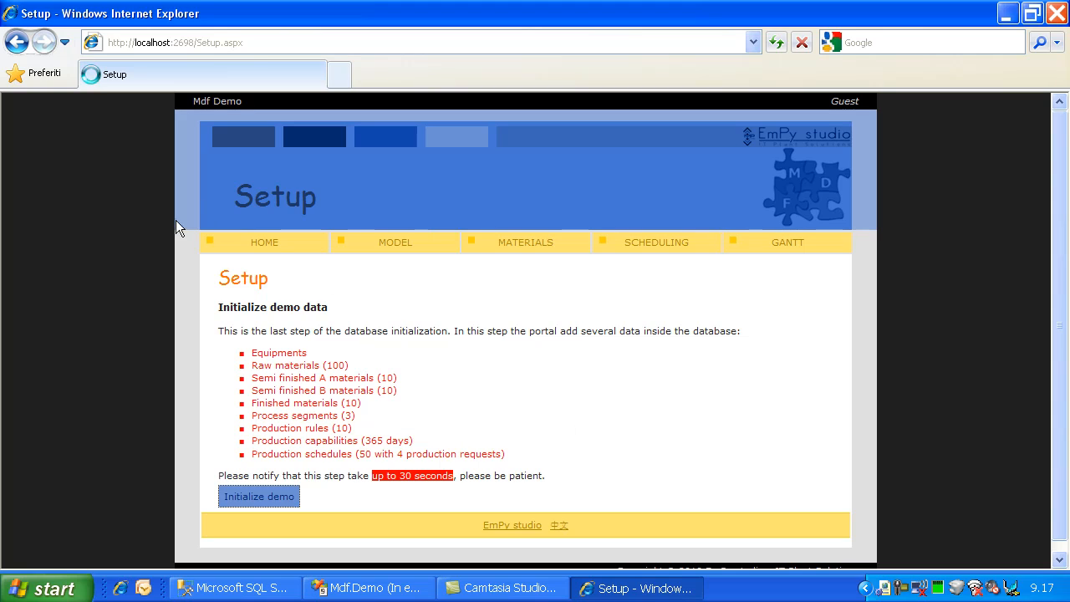
{"action": "mouse_move", "coordinate": [329, 481]}
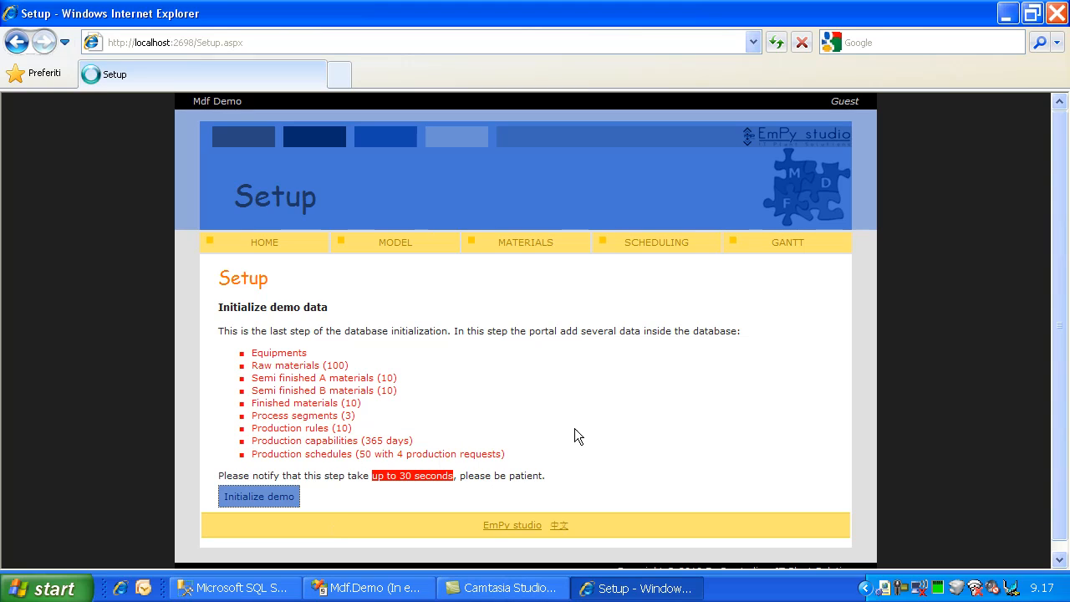
Run Initialize demo and wait for the Mdf Demo home page.
{"action": "left_click", "coordinate": [259, 496]}
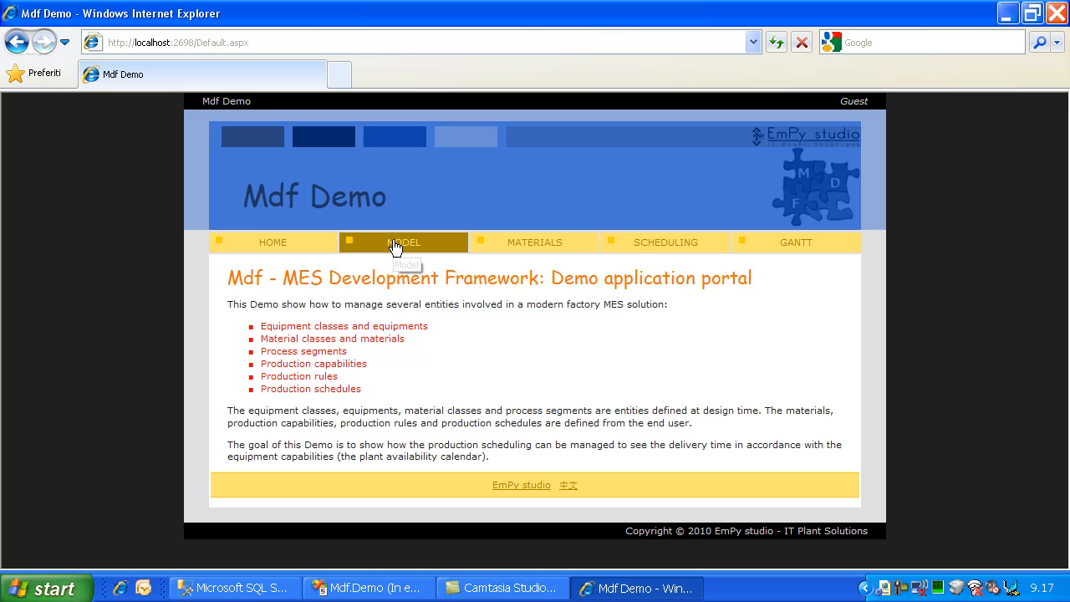
Open MODEL and scroll through the Equipment classes and Material classes sections.
{"action": "left_click", "coordinate": [404, 242]}
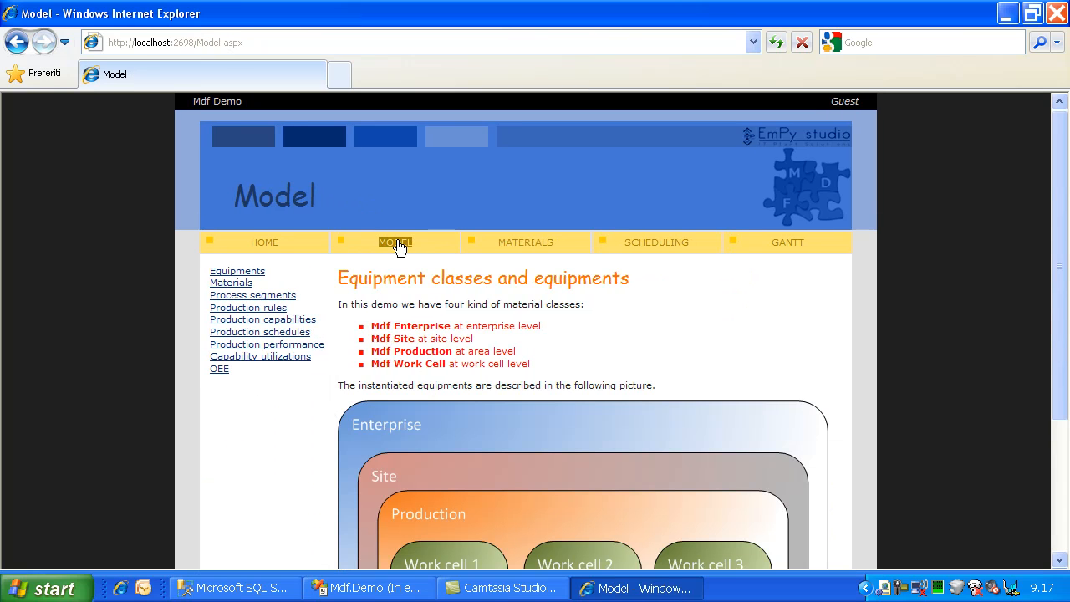
{"action": "scroll", "scroll_direction": "down", "scroll_amount": 3}
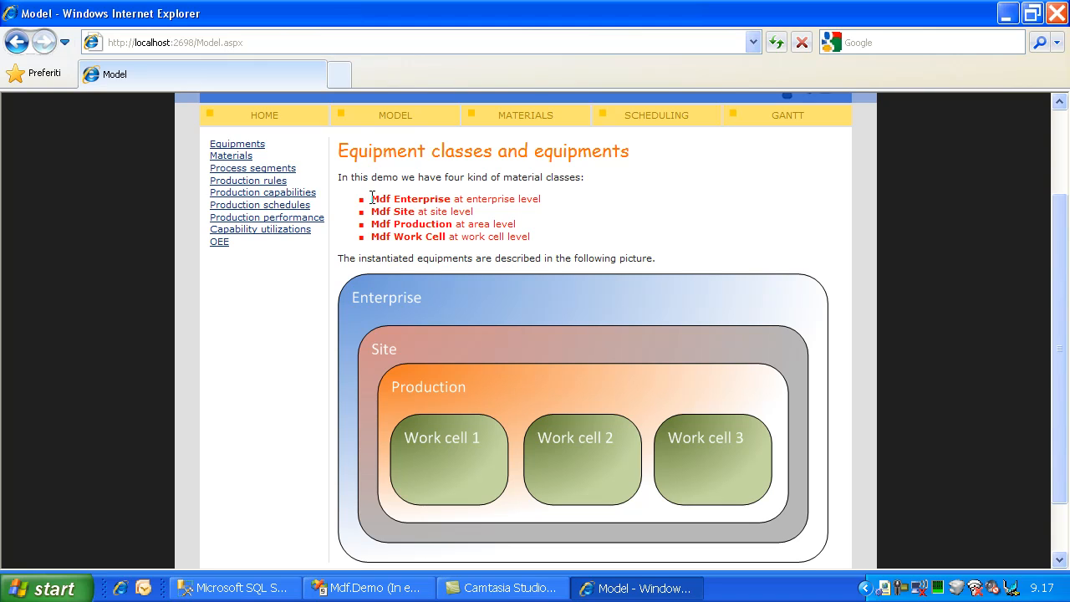
{"action": "mouse_move", "coordinate": [379, 226]}
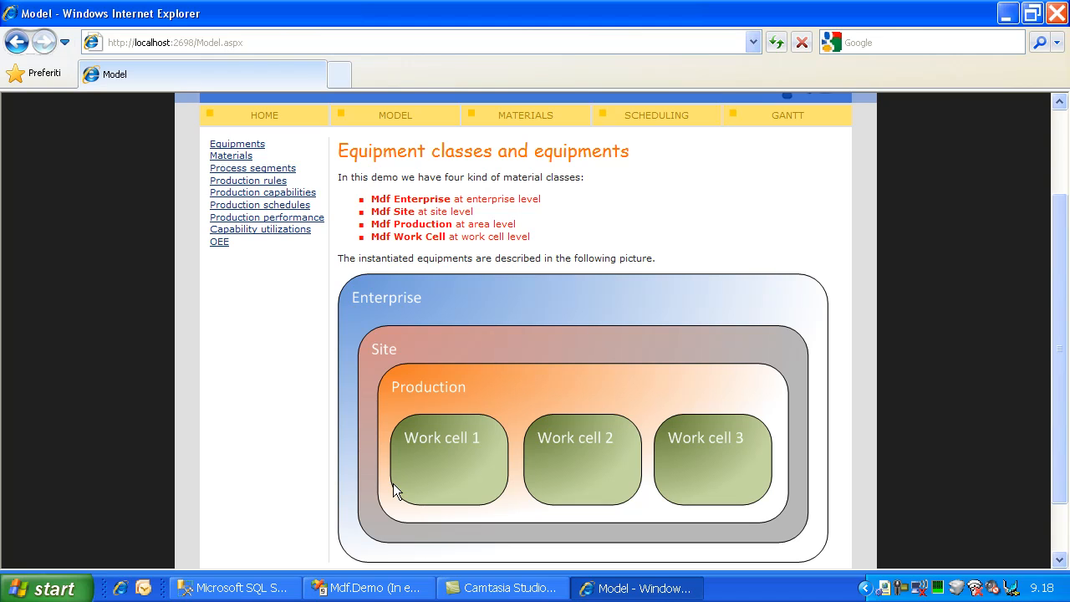
{"action": "mouse_move", "coordinate": [416, 305]}
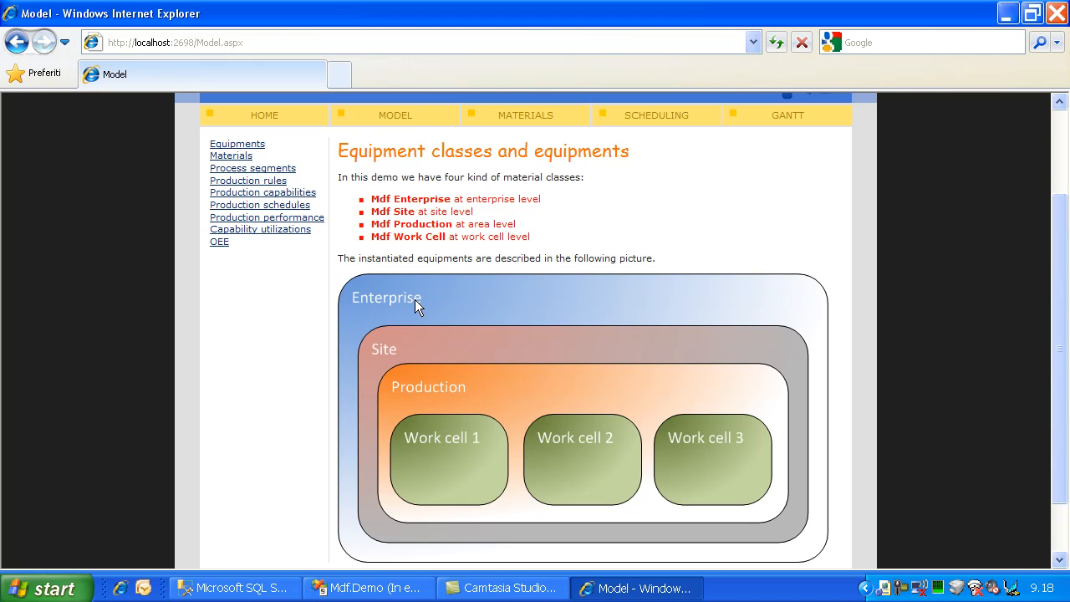
{"action": "mouse_move", "coordinate": [568, 280]}
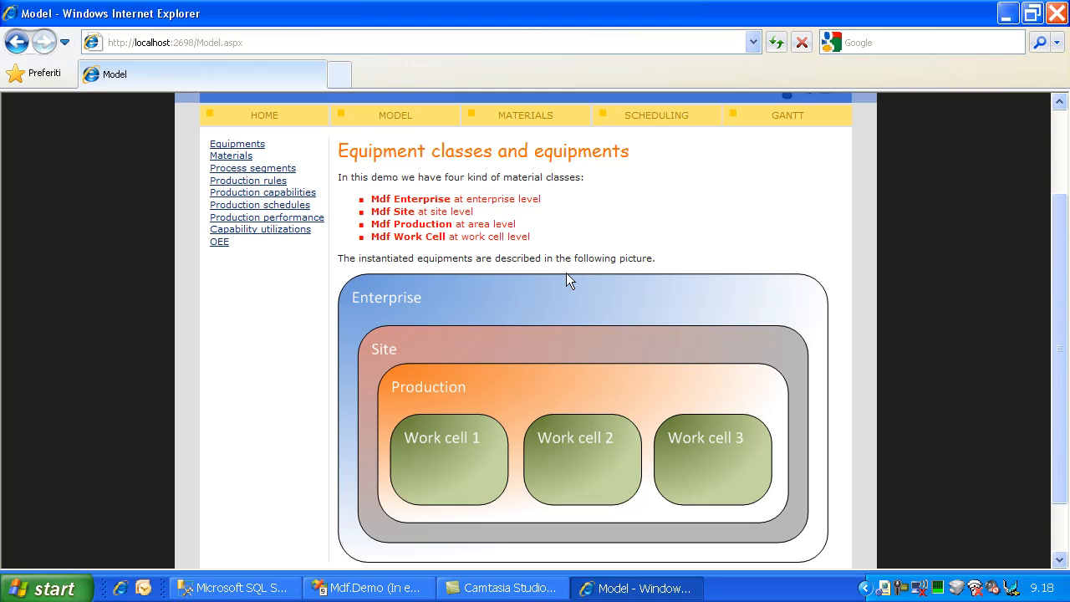
{"action": "mouse_move", "coordinate": [464, 338]}
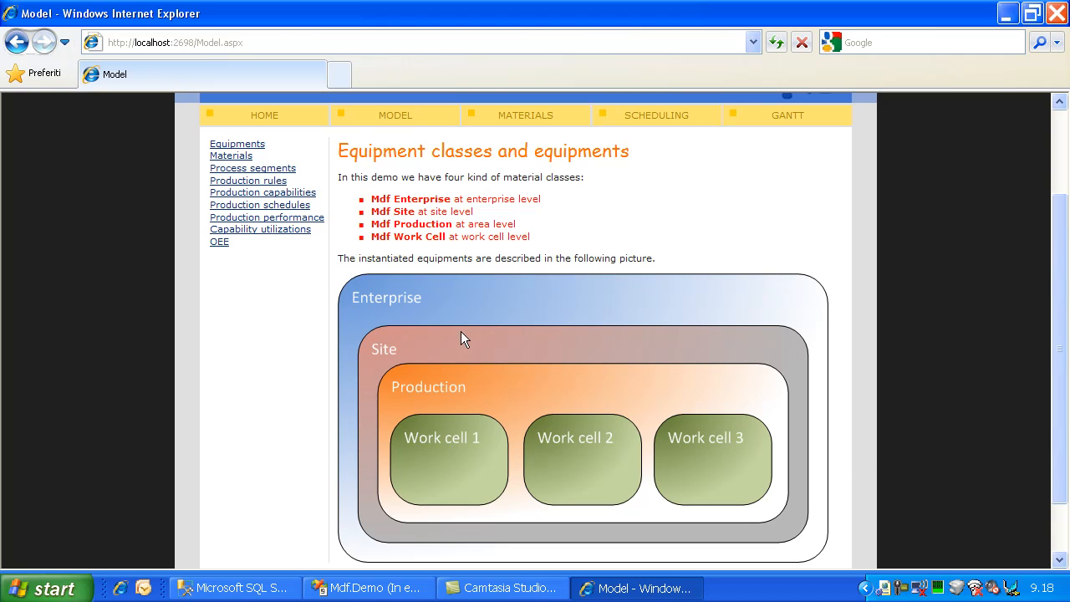
{"action": "mouse_move", "coordinate": [411, 464]}
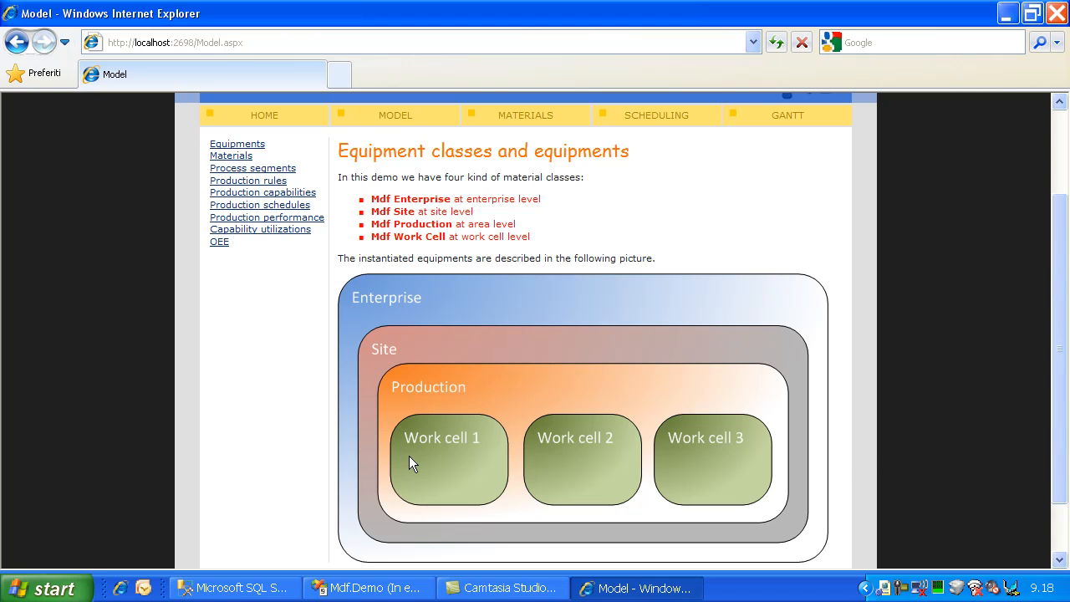
{"action": "mouse_move", "coordinate": [796, 464]}
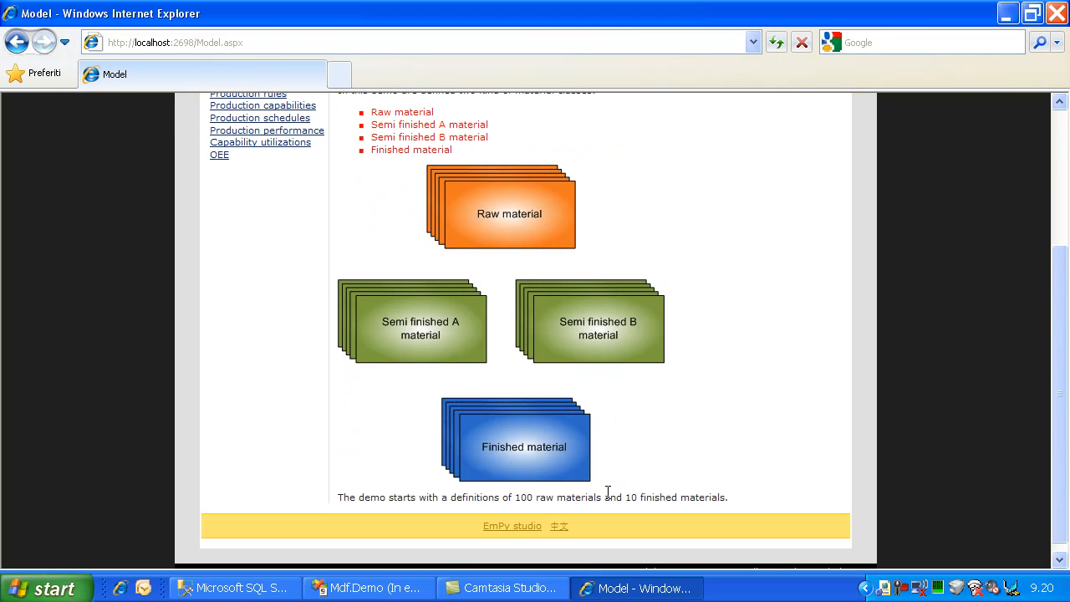
{"action": "mouse_move", "coordinate": [430, 330]}
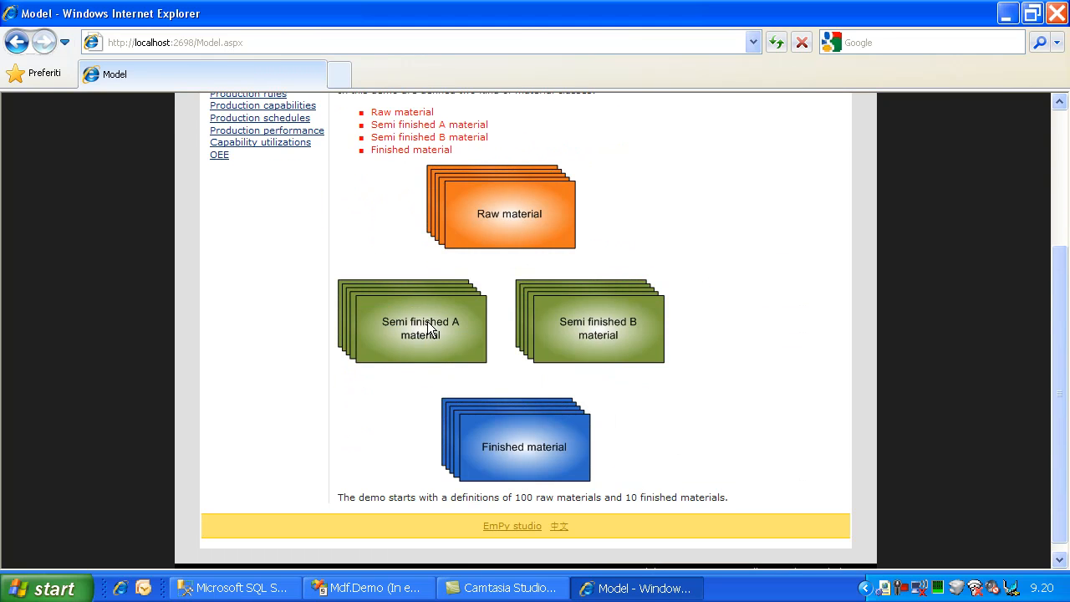
{"action": "mouse_move", "coordinate": [559, 479]}
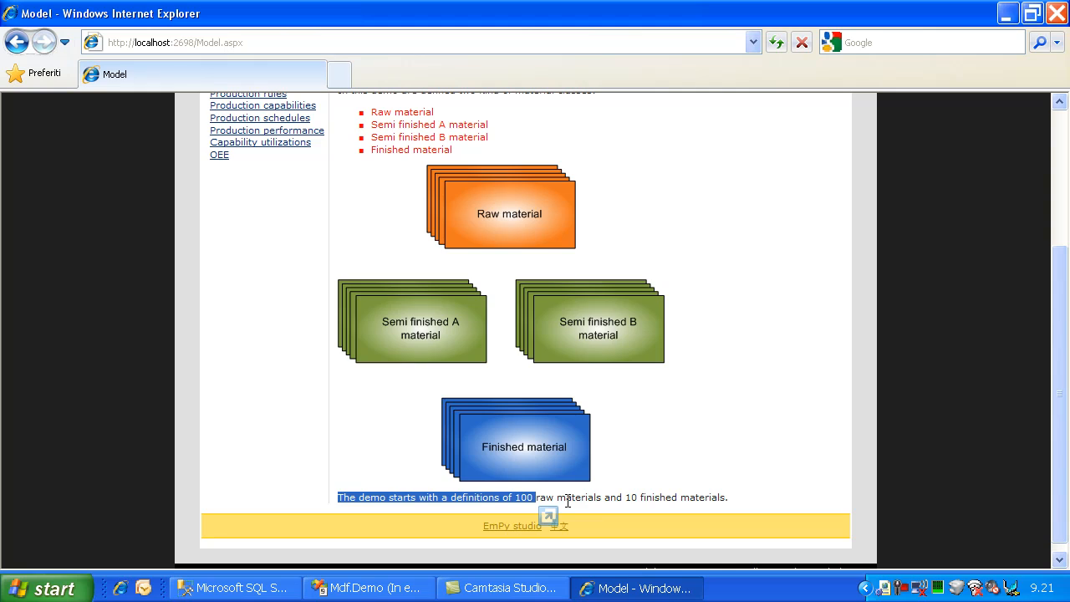
{"action": "mouse_move", "coordinate": [613, 499]}
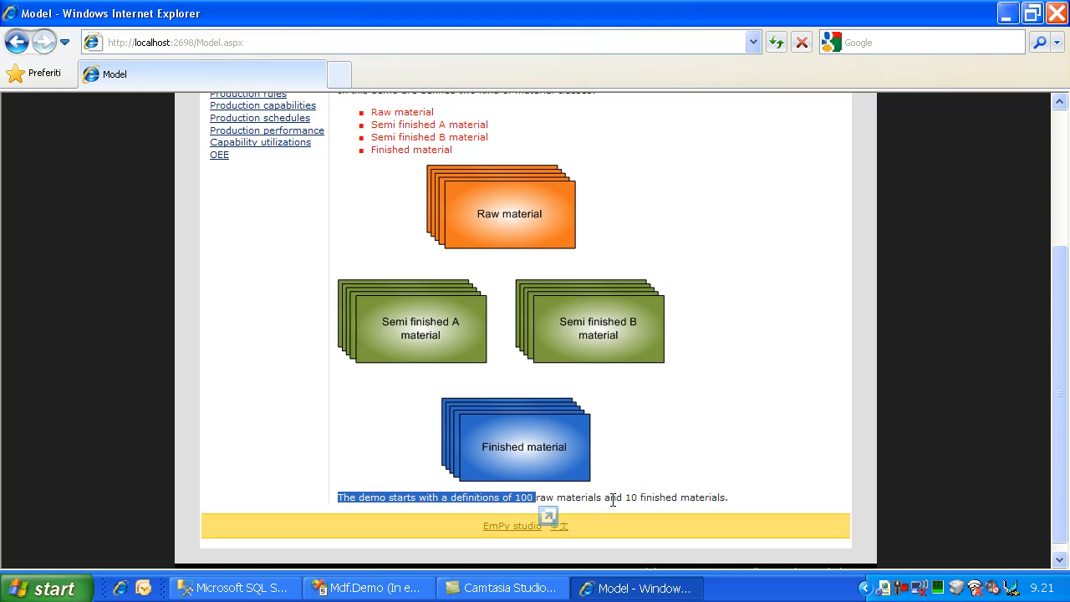
{"action": "mouse_move", "coordinate": [589, 334]}
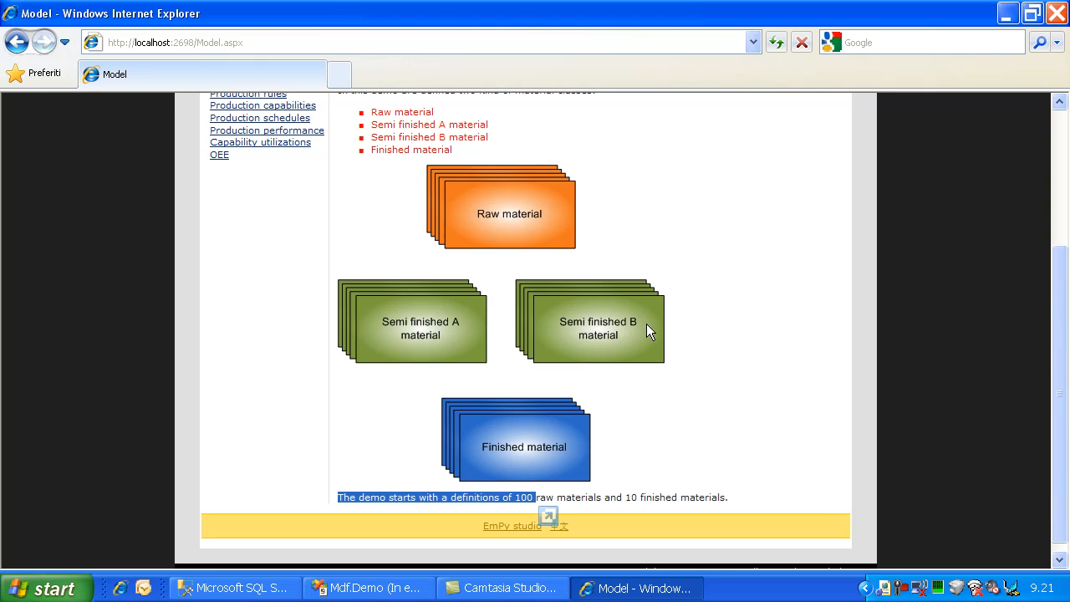
{"action": "mouse_move", "coordinate": [619, 469]}
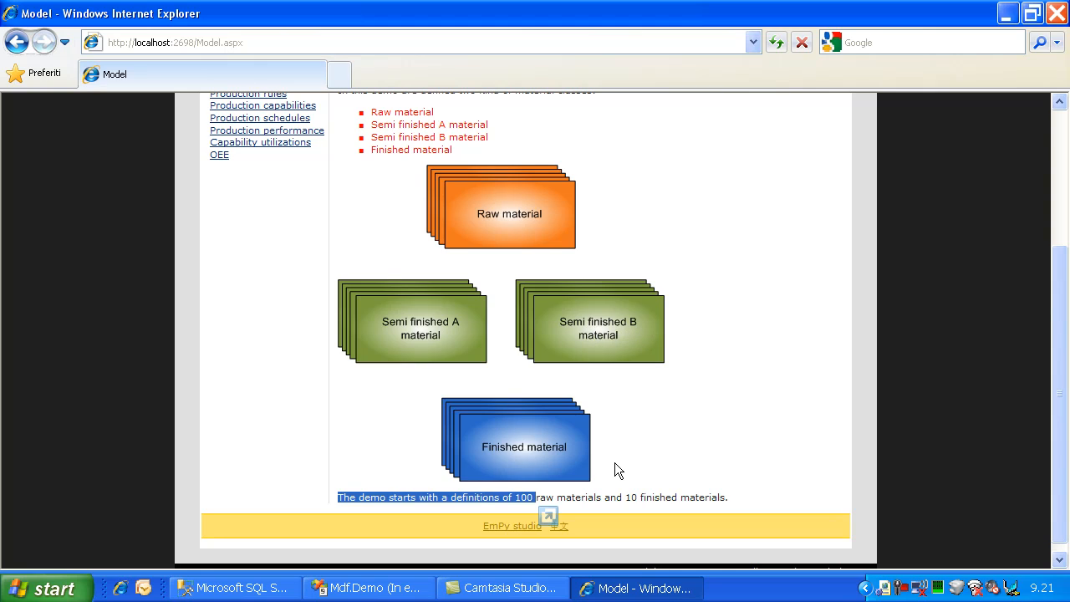
{"action": "scroll", "scroll_direction": "up", "scroll_amount": 3}
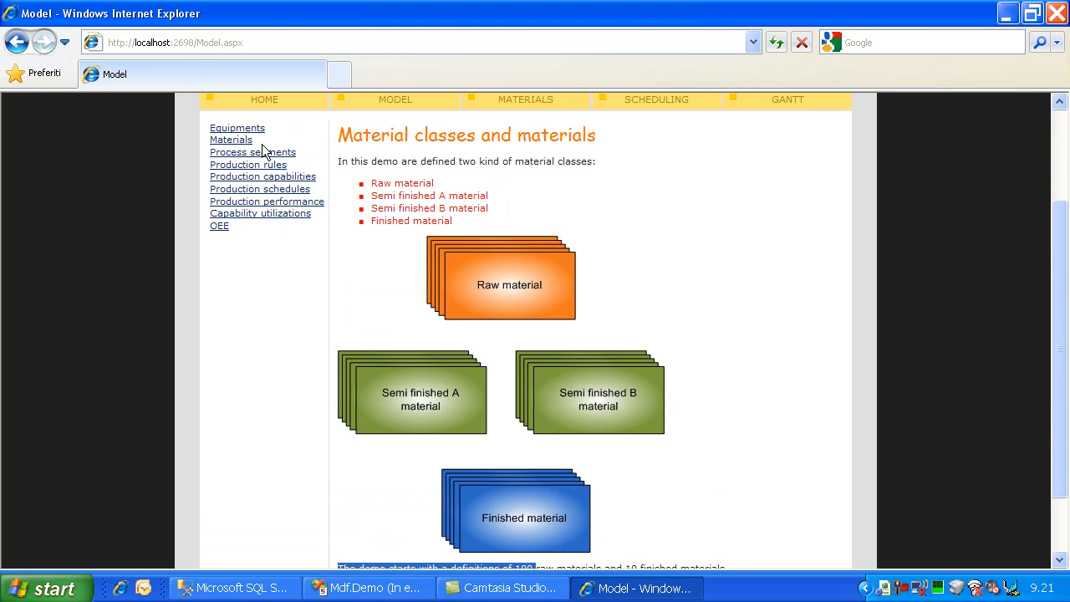
Jump to Process segment, highlight the Phase 1 duration, and scroll to the flow diagram.
{"action": "left_click", "coordinate": [252, 152]}
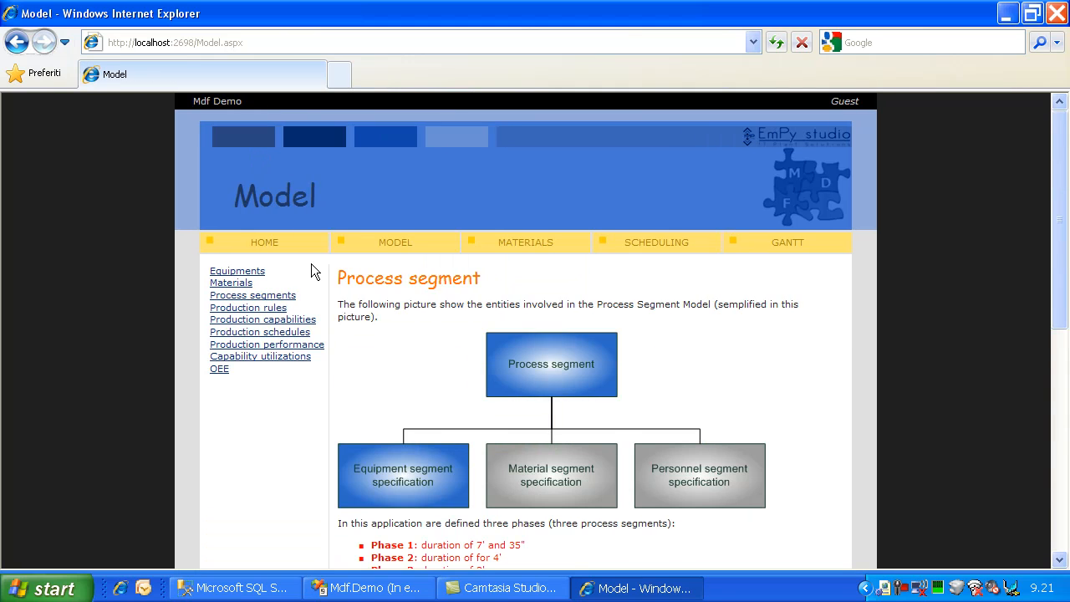
{"action": "scroll", "scroll_direction": "down", "scroll_amount": 3}
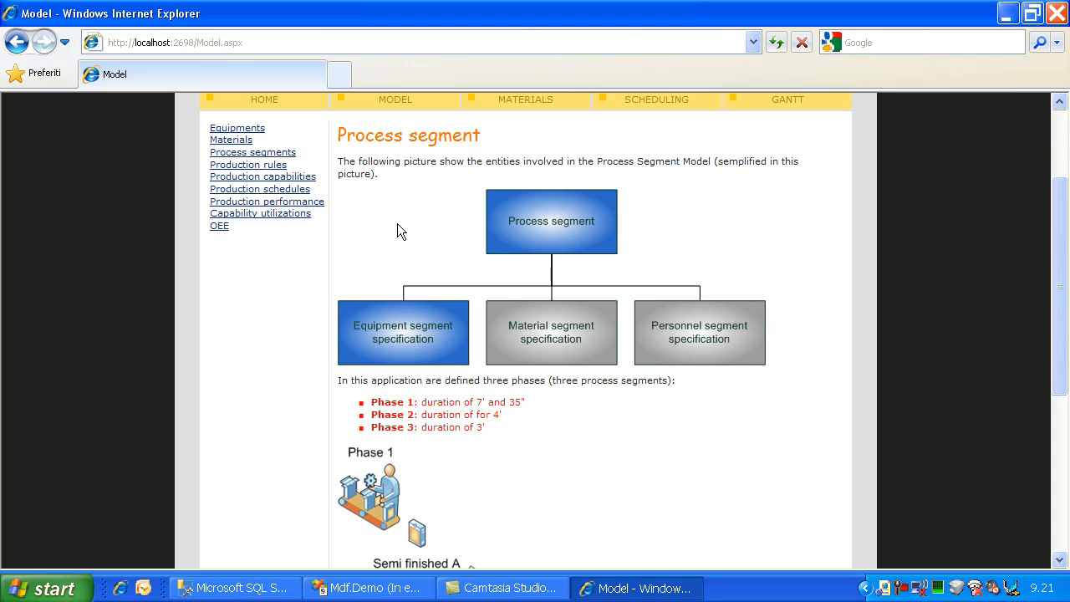
{"action": "mouse_move", "coordinate": [476, 206]}
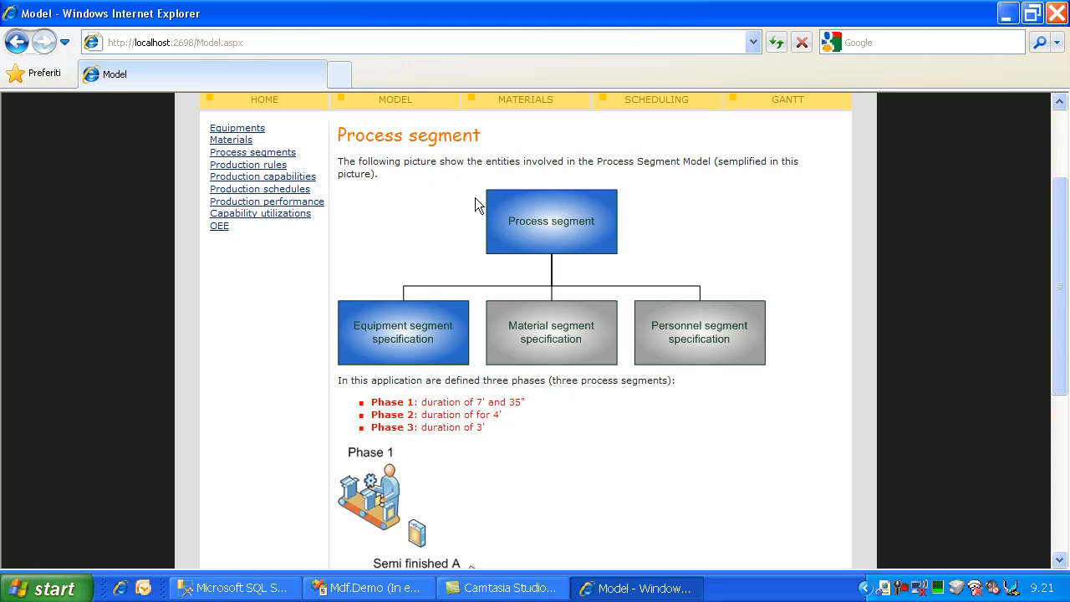
{"action": "mouse_move", "coordinate": [500, 200]}
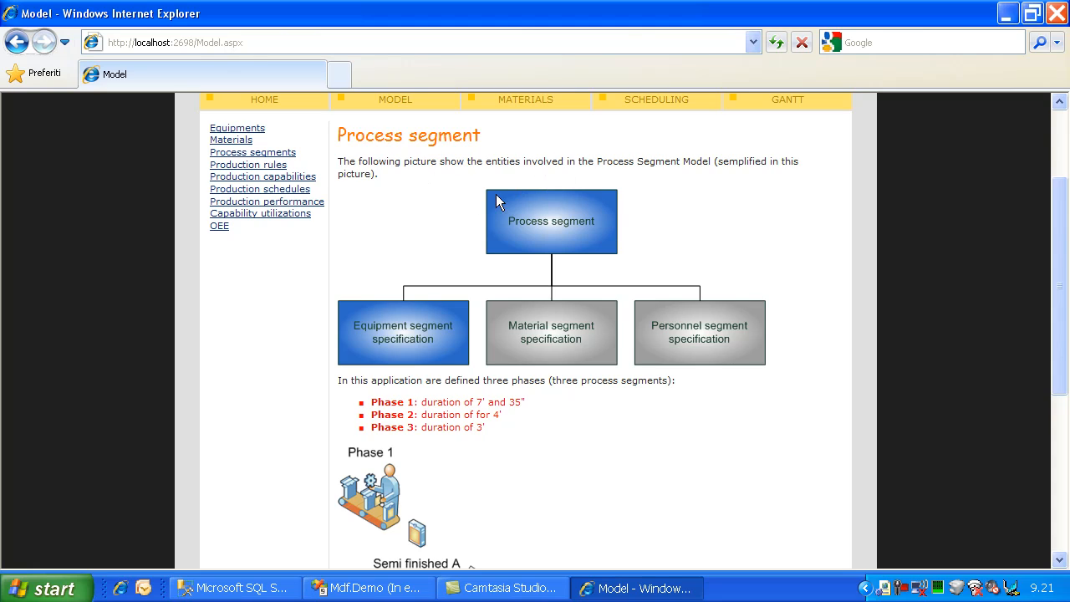
{"action": "mouse_move", "coordinate": [562, 221]}
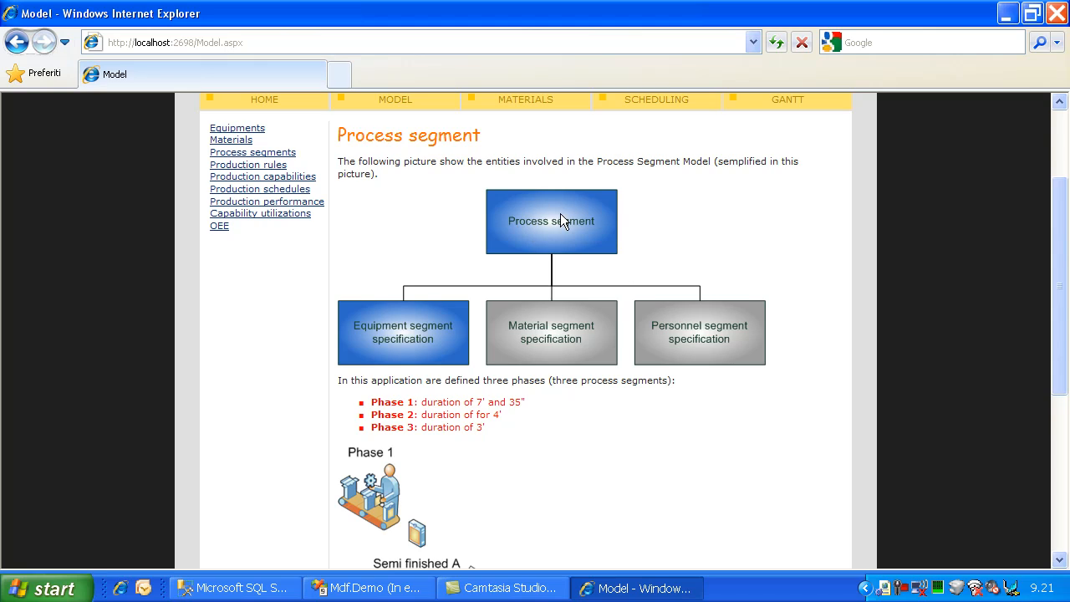
{"action": "mouse_move", "coordinate": [434, 280]}
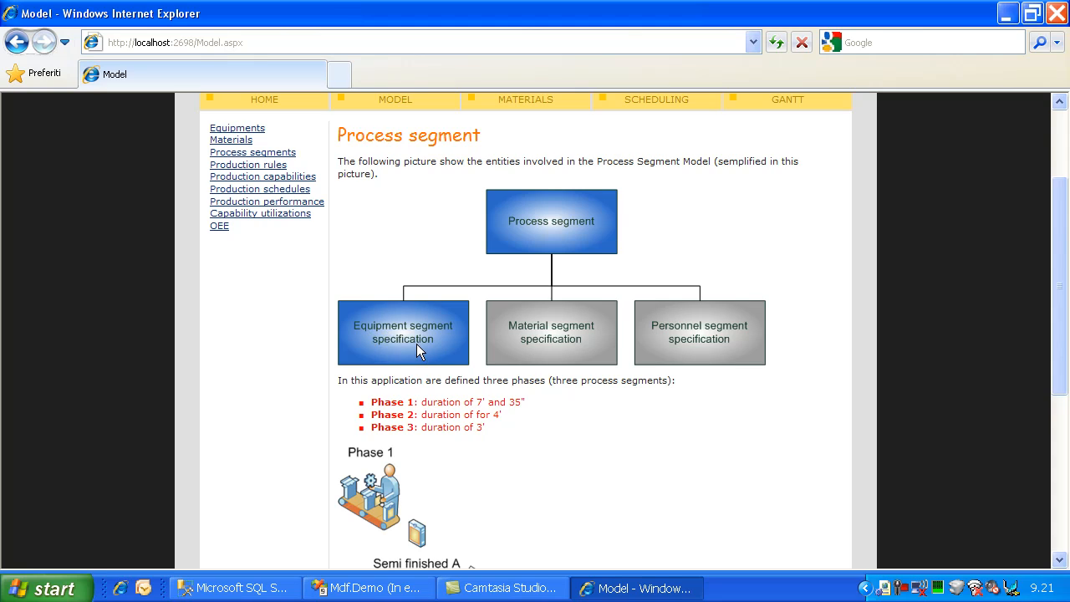
{"action": "mouse_move", "coordinate": [568, 343]}
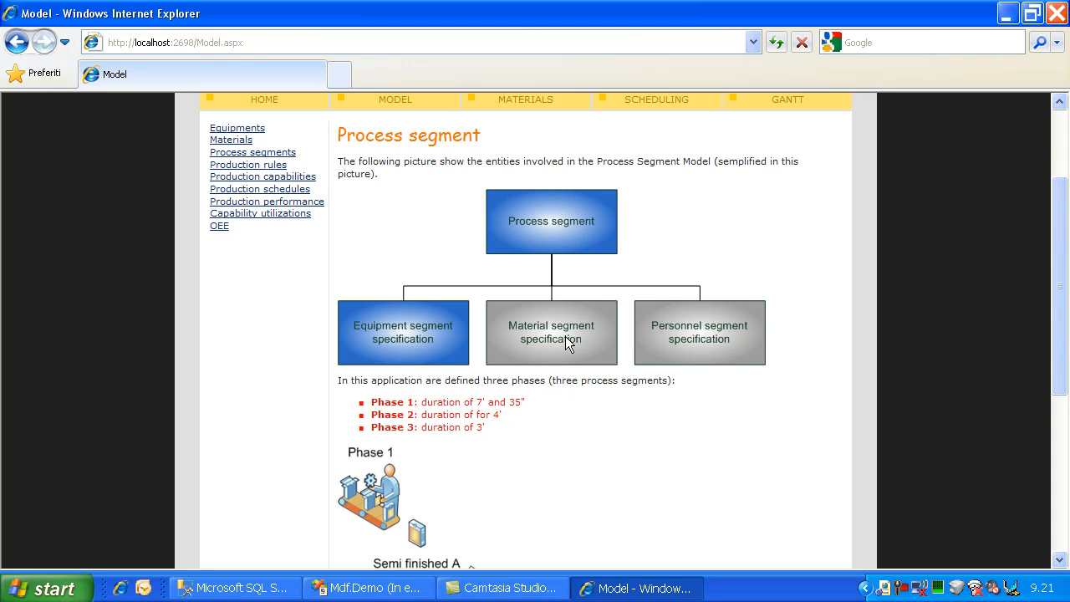
{"action": "mouse_move", "coordinate": [726, 335]}
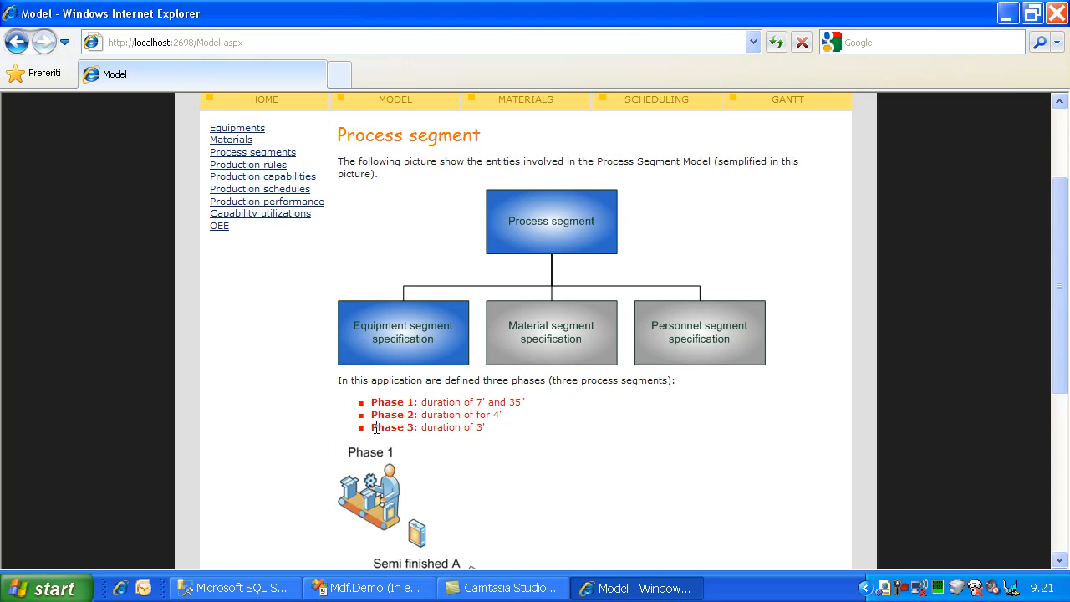
{"action": "mouse_move", "coordinate": [597, 221]}
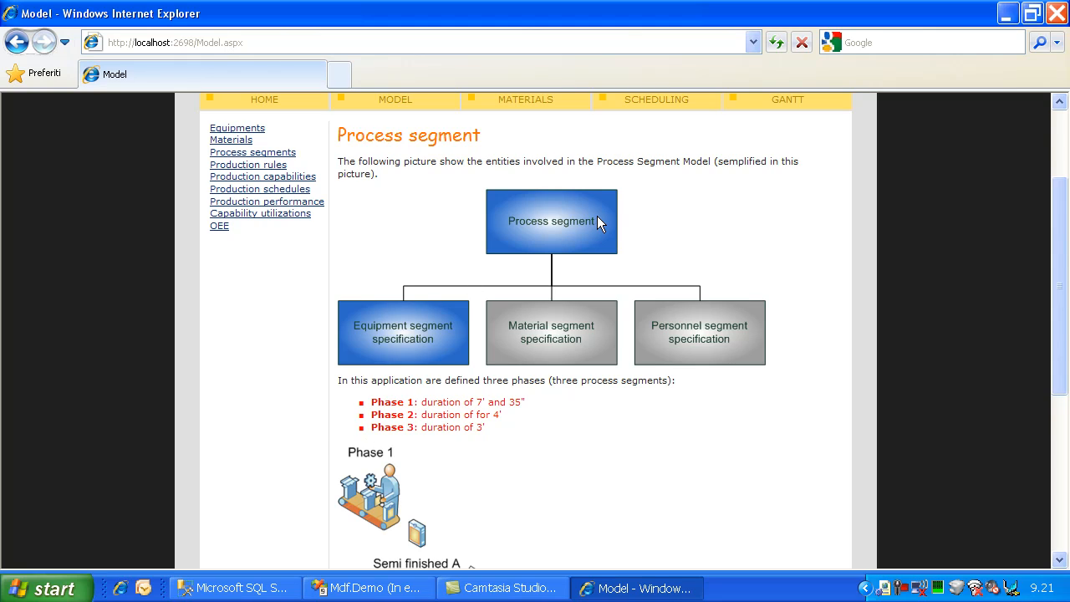
{"action": "mouse_move", "coordinate": [451, 402]}
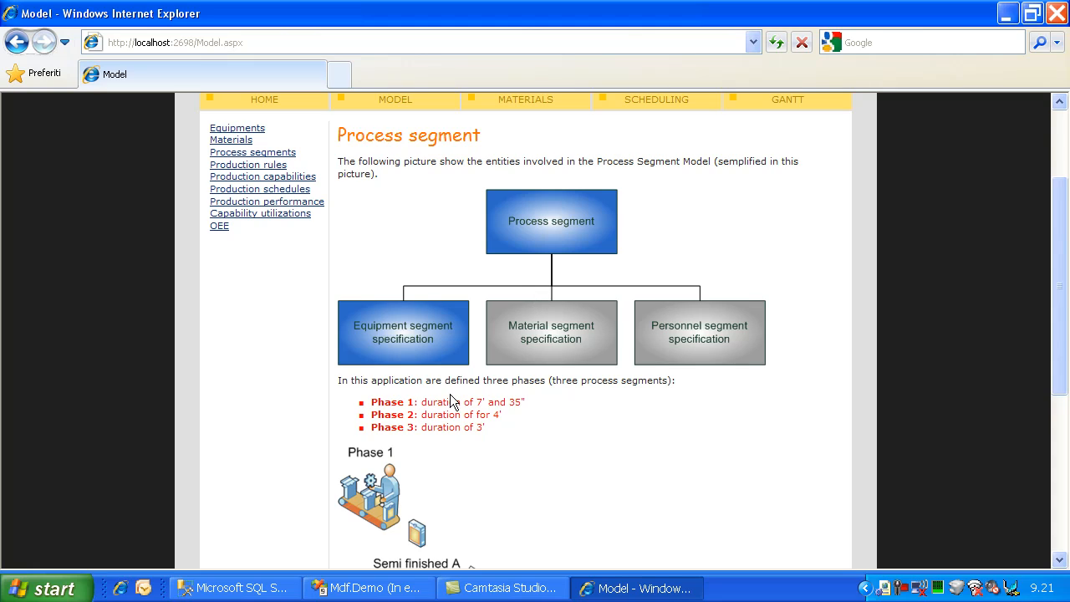
{"action": "double_click", "coordinate": [481, 402]}
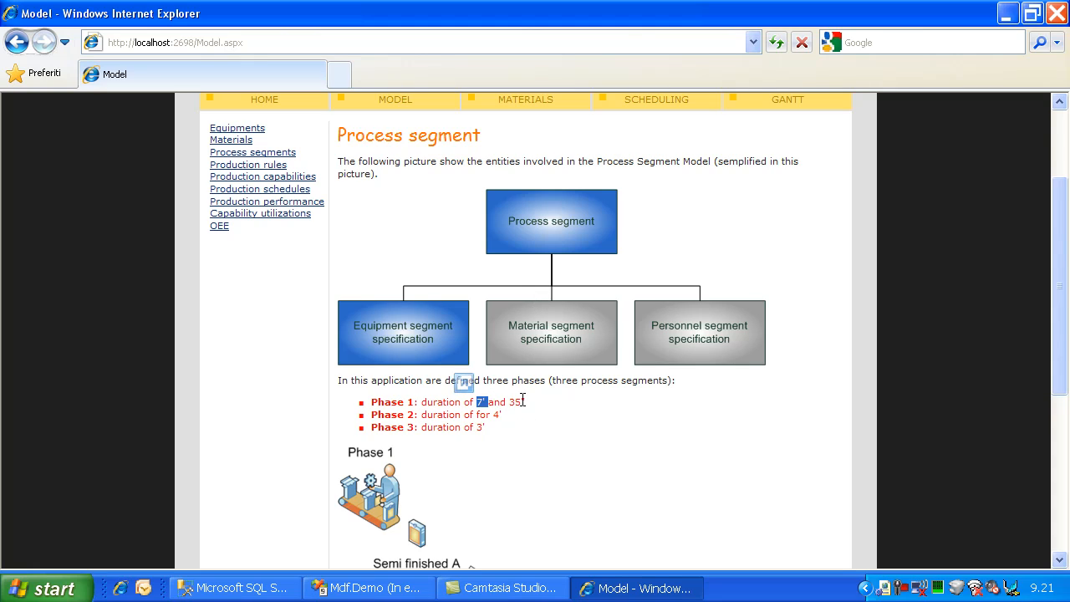
{"action": "mouse_move", "coordinate": [526, 399]}
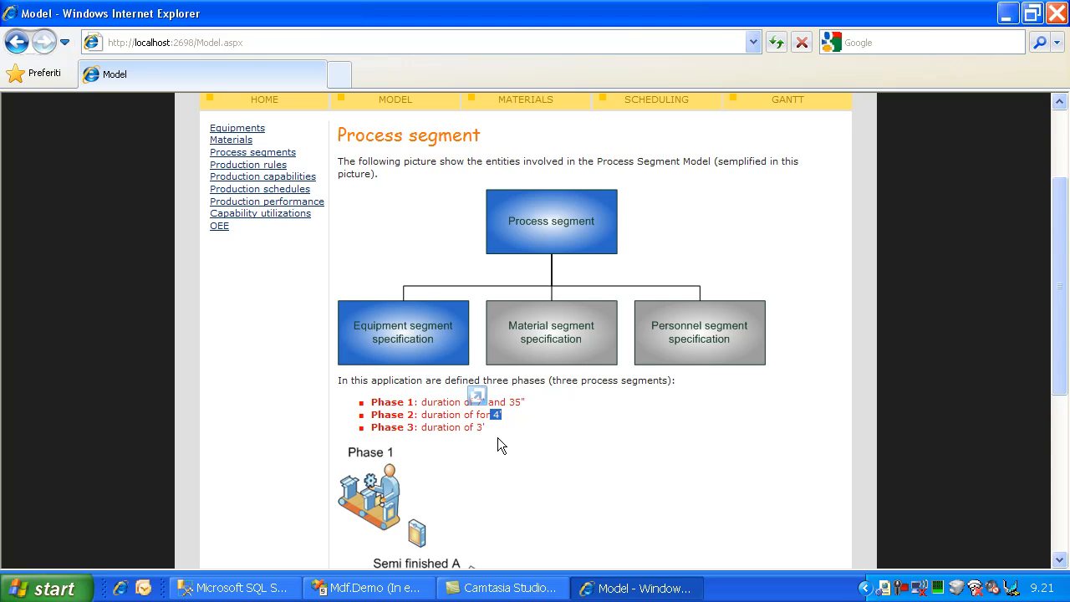
{"action": "scroll", "scroll_direction": "down", "scroll_amount": 3}
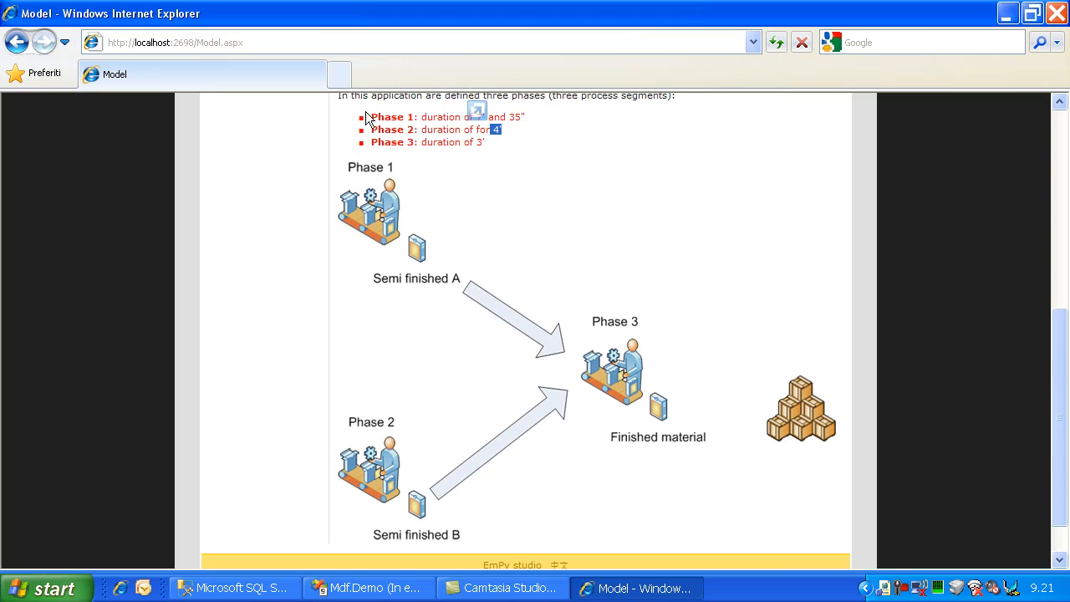
{"action": "mouse_move", "coordinate": [738, 412]}
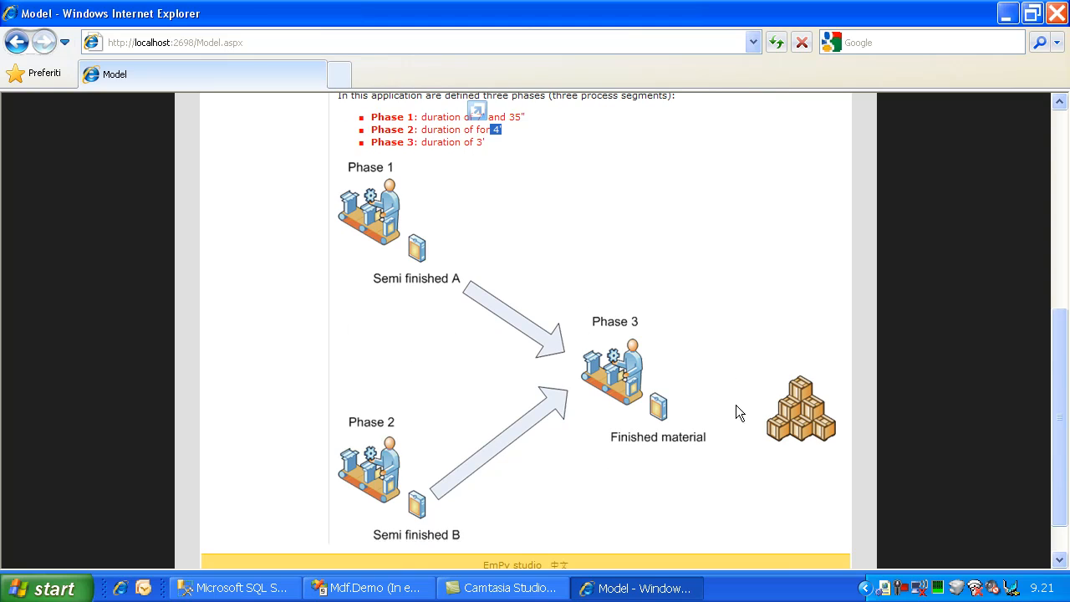
{"action": "mouse_move", "coordinate": [514, 360]}
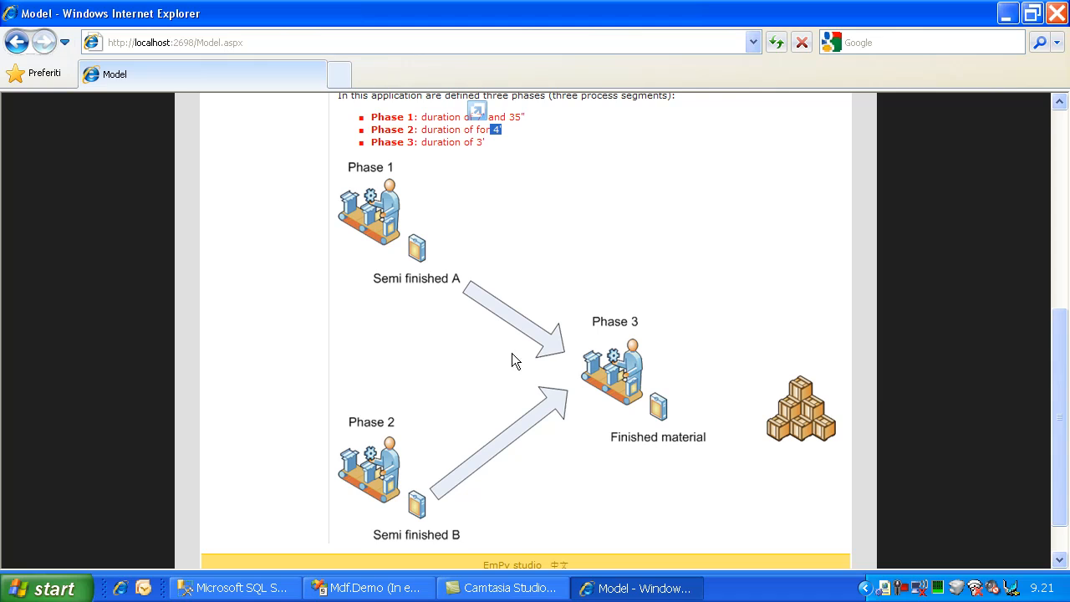
{"action": "mouse_move", "coordinate": [614, 358]}
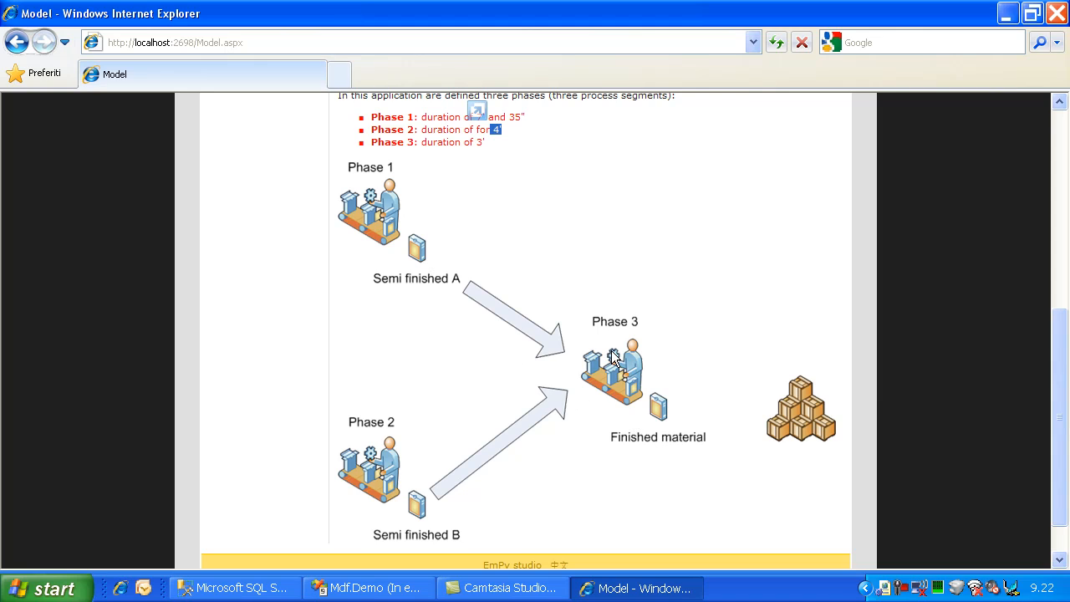
{"action": "mouse_move", "coordinate": [410, 445]}
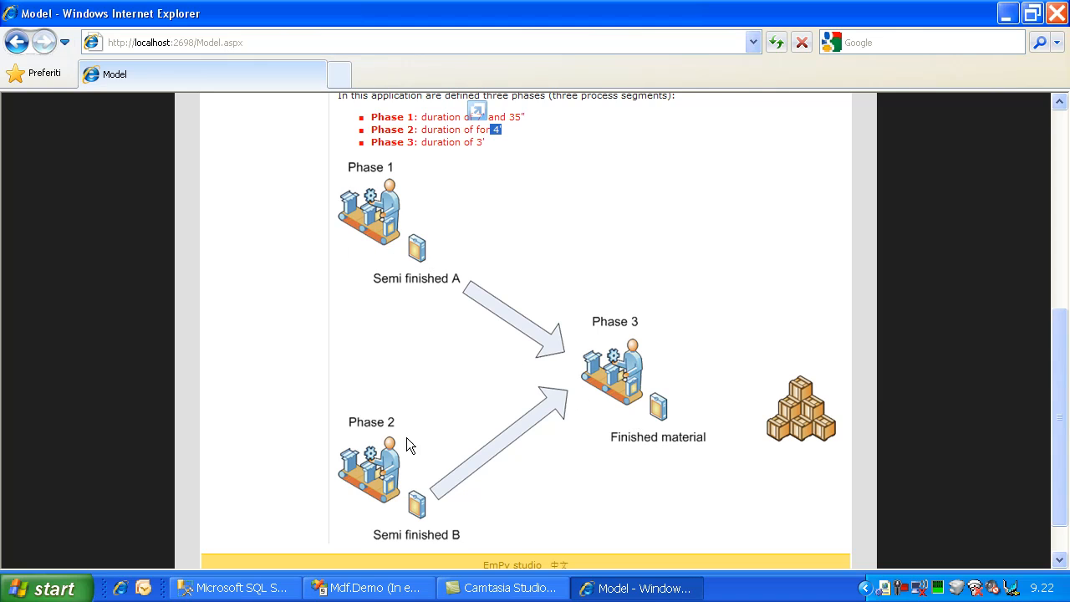
Show Production rules and scroll its phases, highlighting Raw materials 7 to 9 under Phase 3.
{"action": "left_click", "coordinate": [231, 139]}
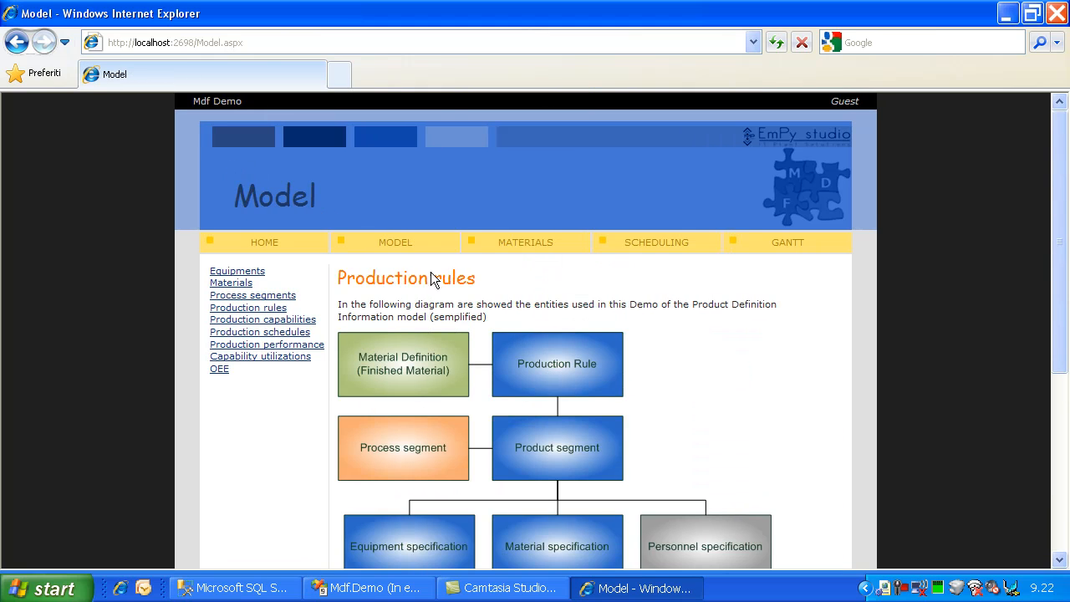
{"action": "scroll", "scroll_direction": "down", "scroll_amount": 3}
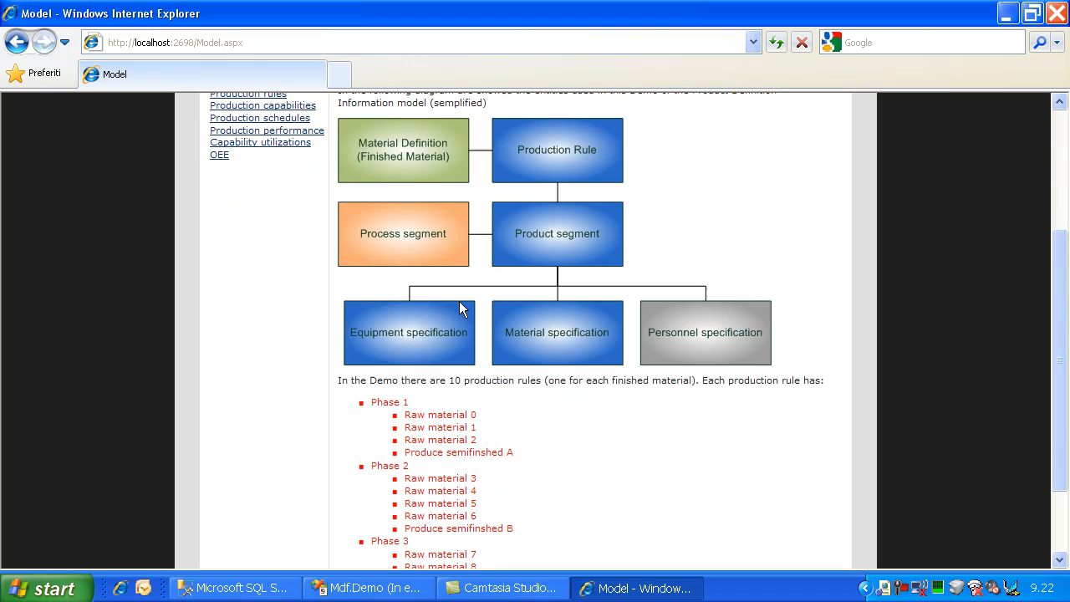
{"action": "mouse_move", "coordinate": [385, 163]}
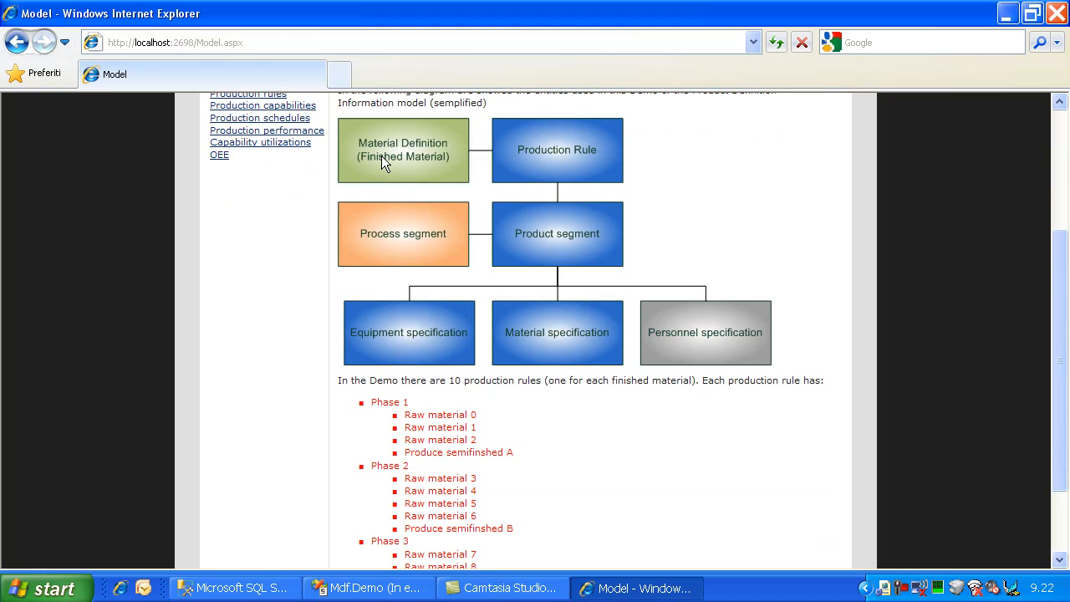
{"action": "mouse_move", "coordinate": [393, 160]}
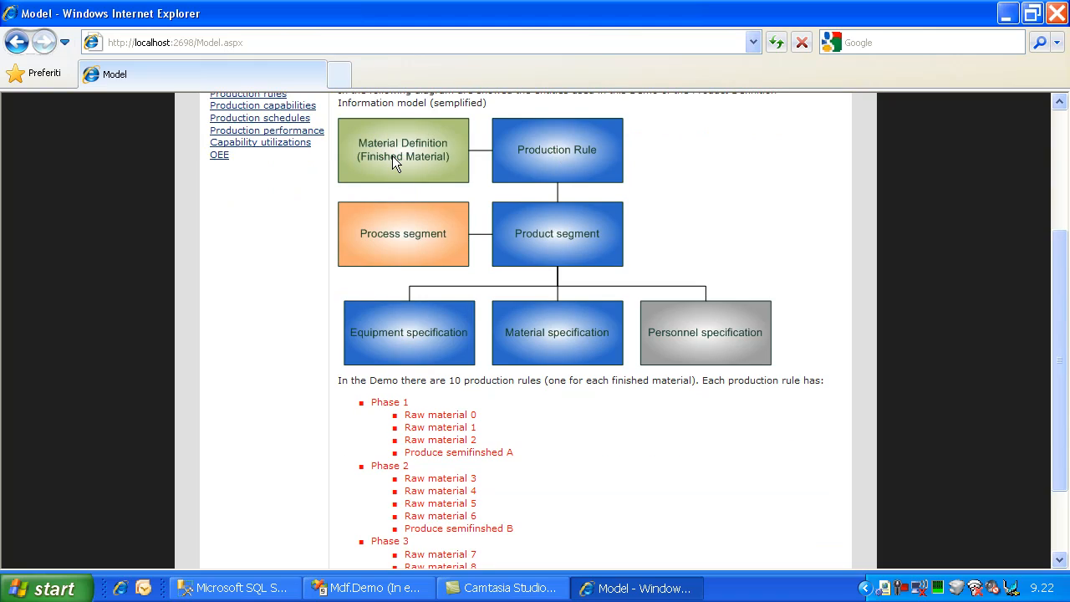
{"action": "mouse_move", "coordinate": [581, 234]}
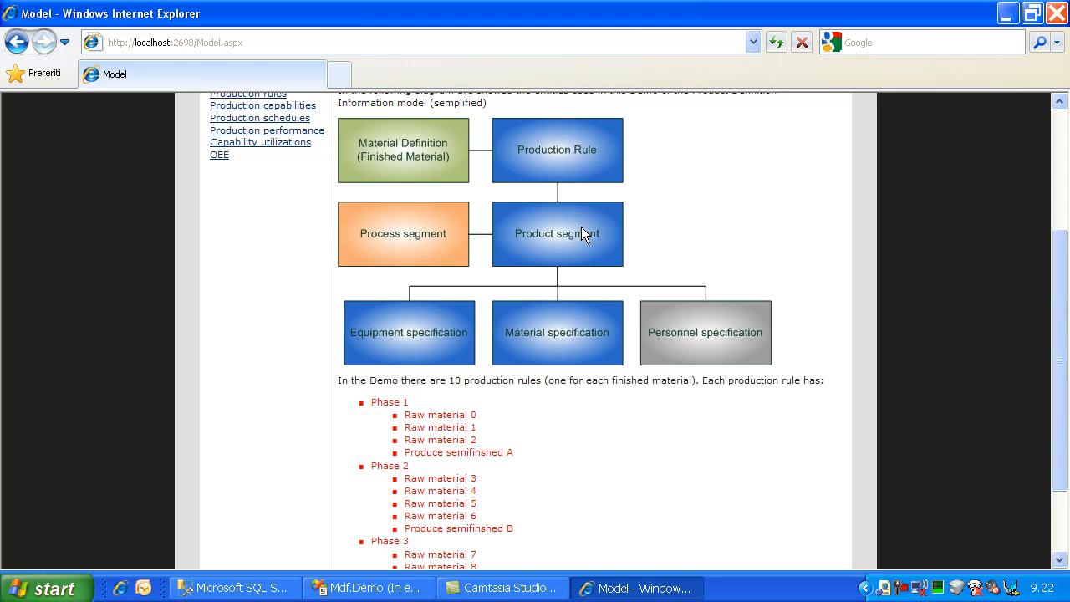
{"action": "mouse_move", "coordinate": [550, 234]}
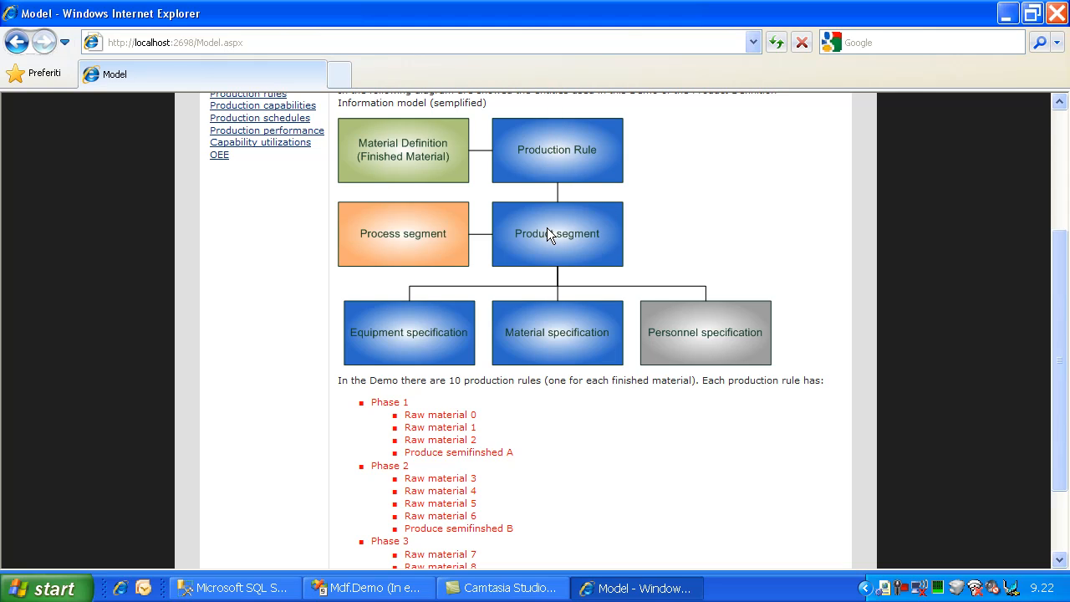
{"action": "mouse_move", "coordinate": [559, 245]}
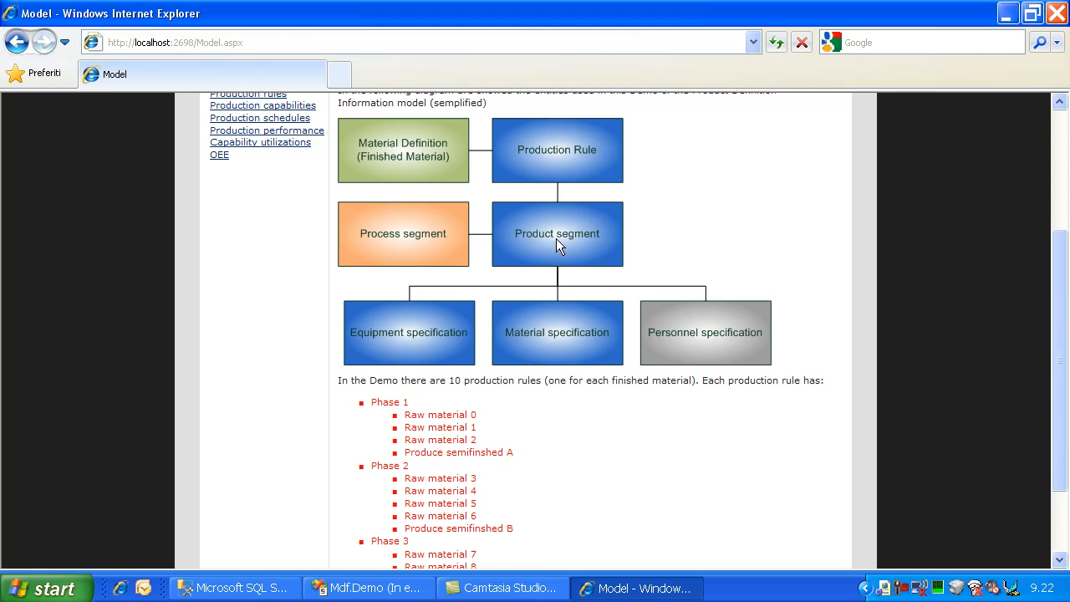
{"action": "mouse_move", "coordinate": [667, 340]}
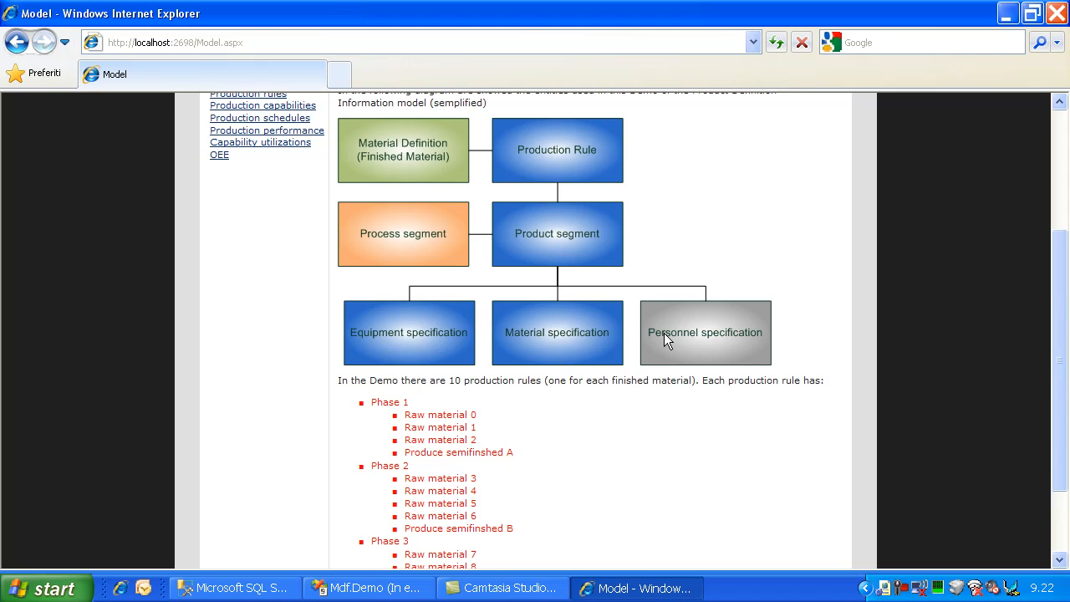
{"action": "mouse_move", "coordinate": [533, 181]}
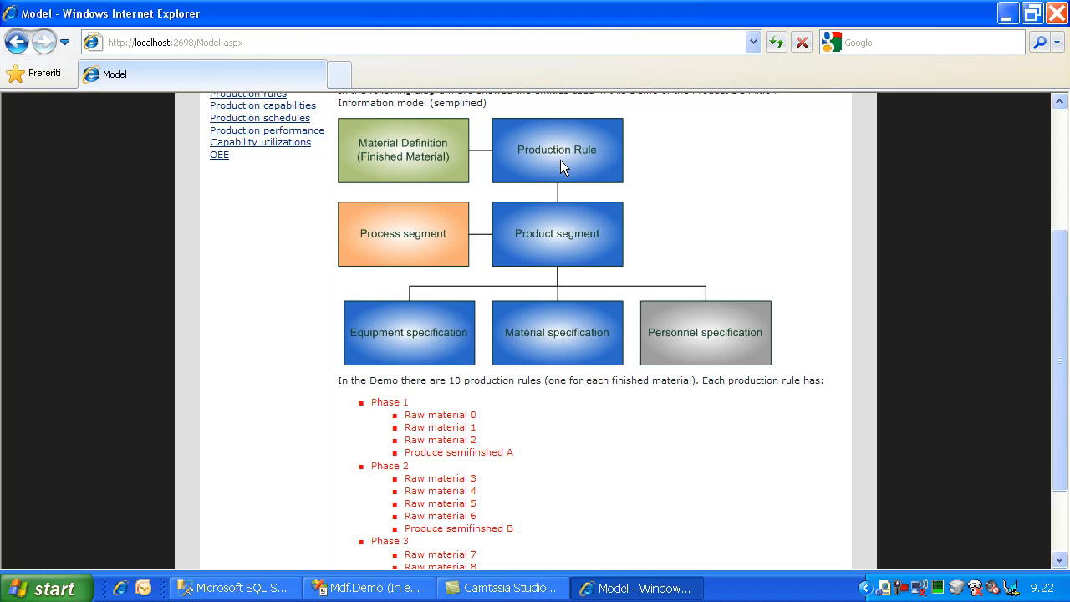
{"action": "mouse_move", "coordinate": [561, 250]}
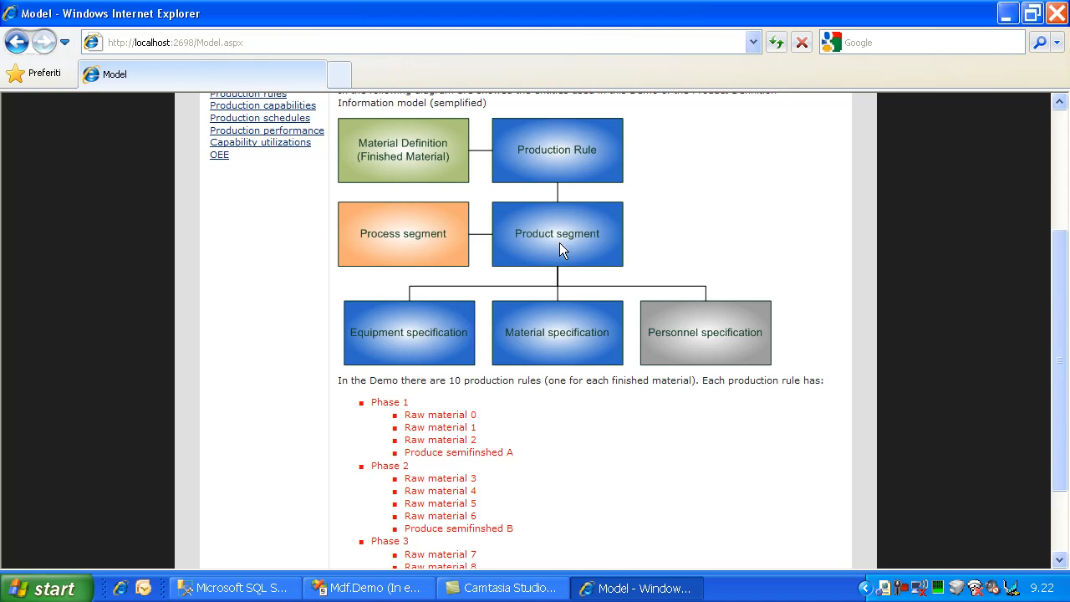
{"action": "mouse_move", "coordinate": [428, 324]}
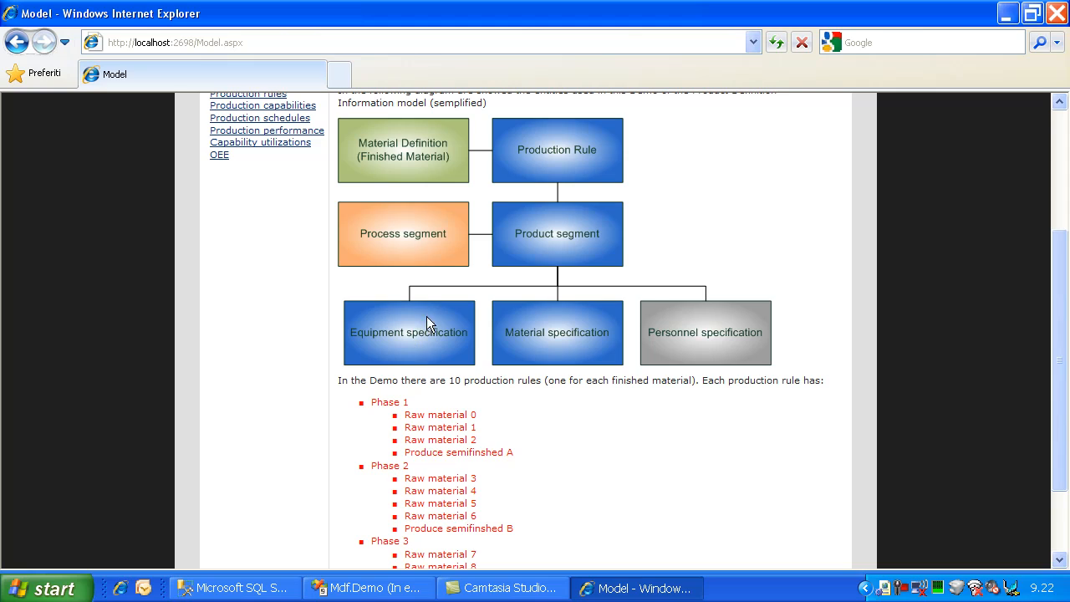
{"action": "mouse_move", "coordinate": [563, 347]}
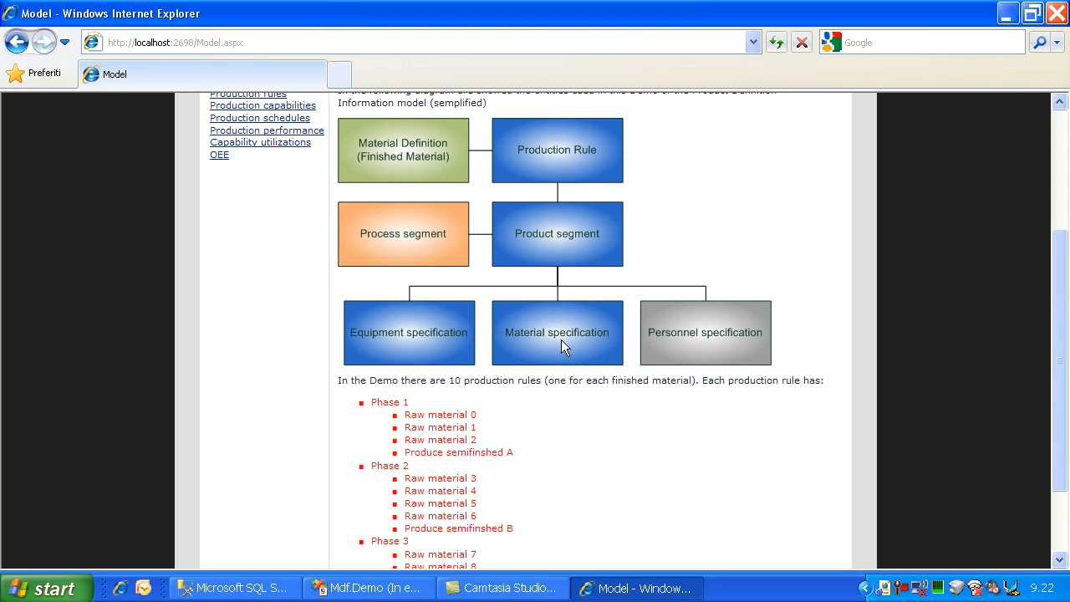
{"action": "mouse_move", "coordinate": [430, 451]}
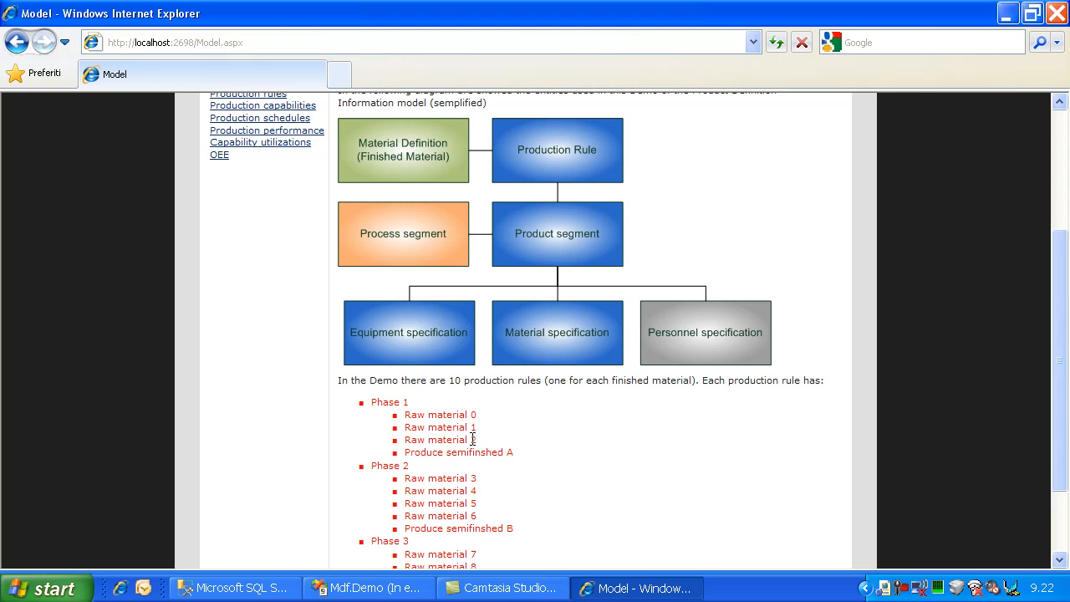
{"action": "double_click", "coordinate": [454, 452]}
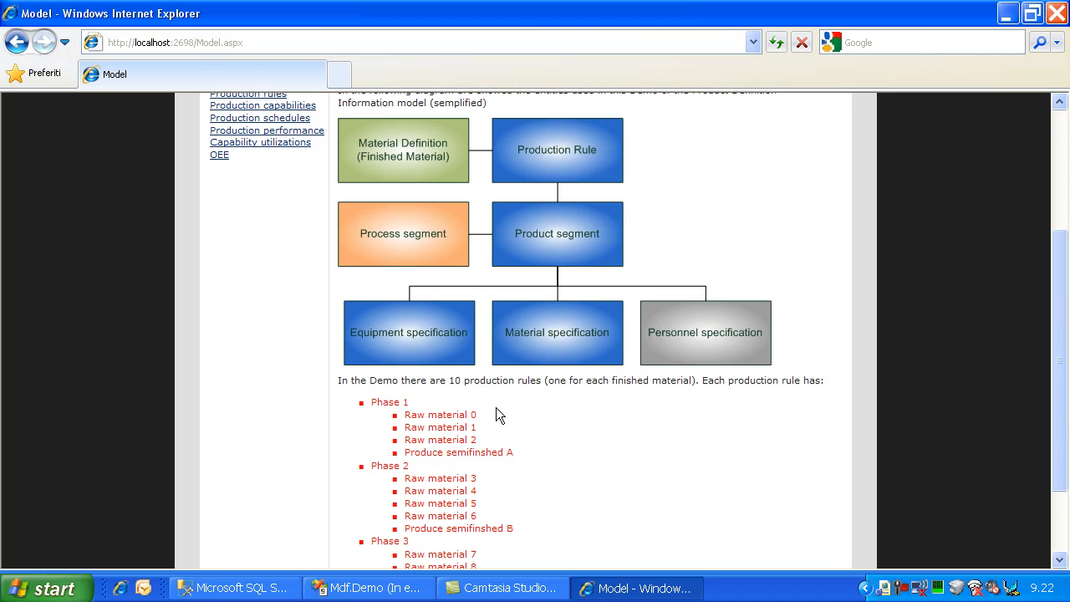
{"action": "scroll", "scroll_direction": "down", "scroll_amount": 3}
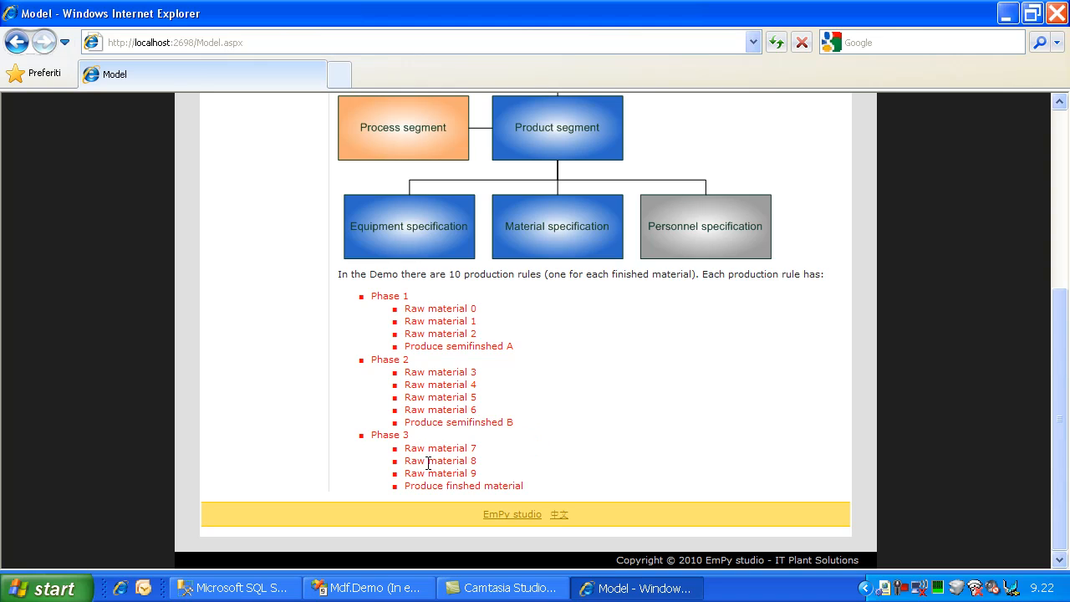
{"action": "mouse_move", "coordinate": [456, 370]}
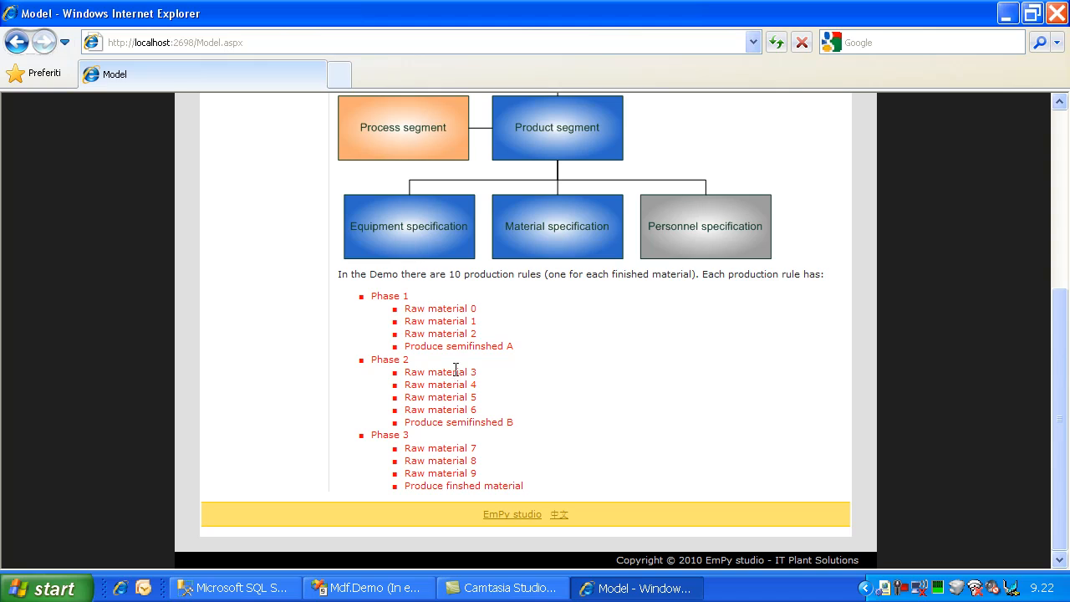
{"action": "left_click_drag", "start_coordinate": [404, 447], "coordinate": [476, 460]}
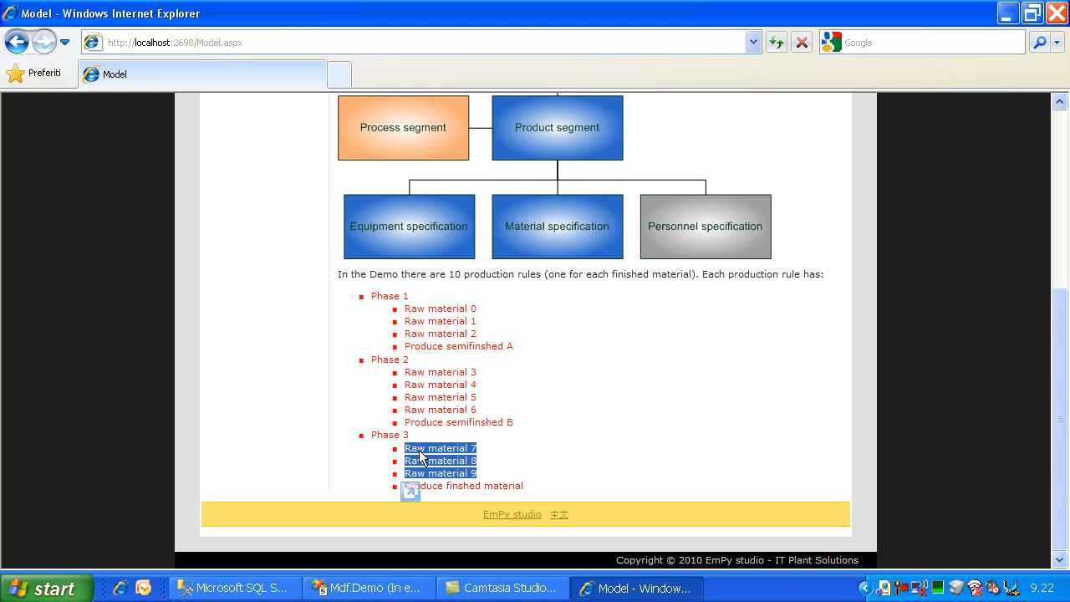
{"action": "mouse_move", "coordinate": [446, 479]}
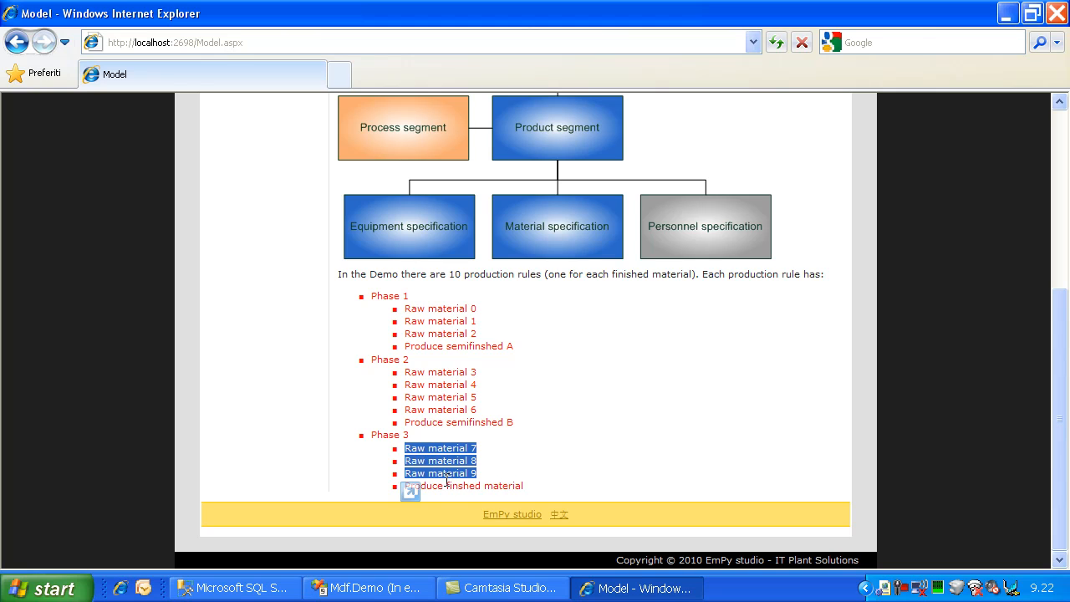